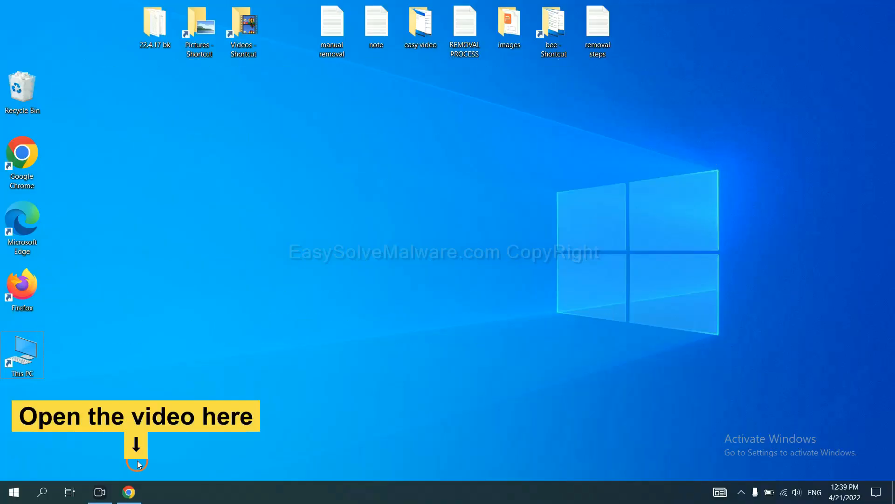
Step: Open the removal guide from the Chrome video's description link and download SpyHunter for Windows
click(129, 492)
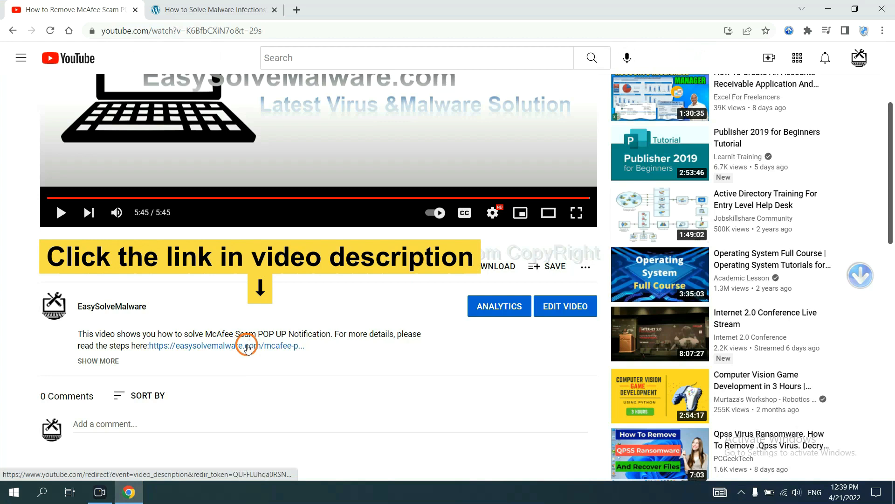
click(233, 346)
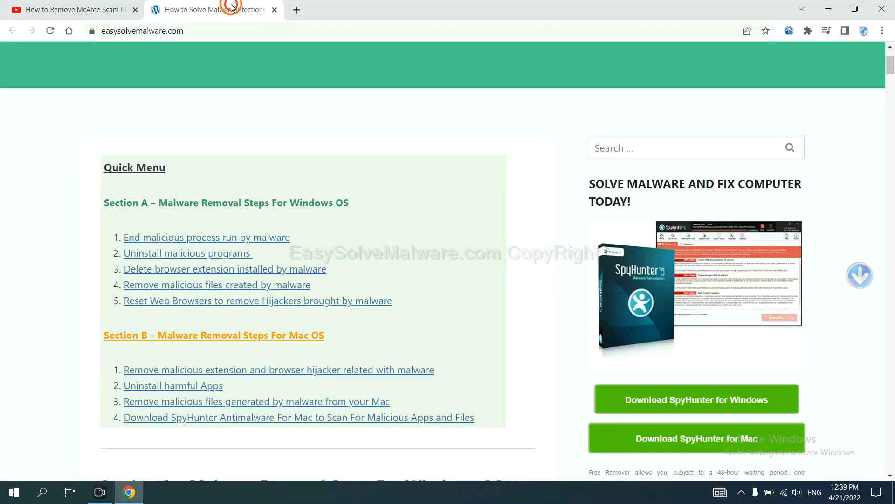
scroll(down, 3)
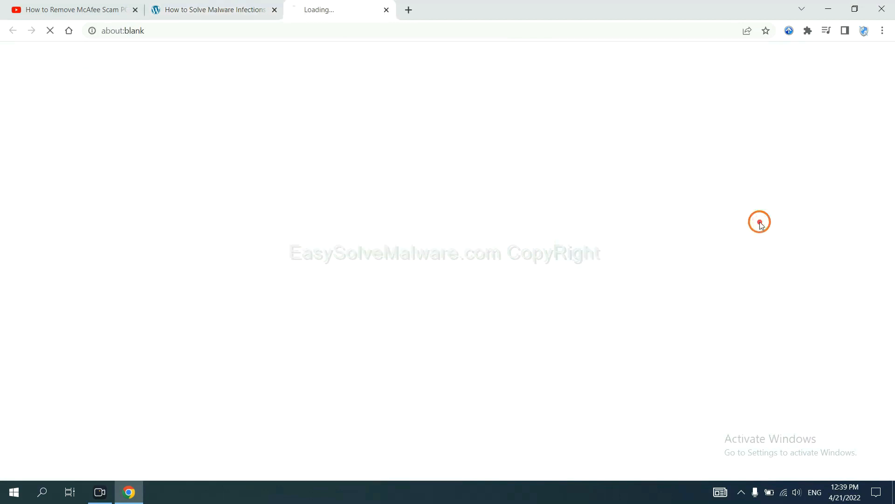
click(690, 224)
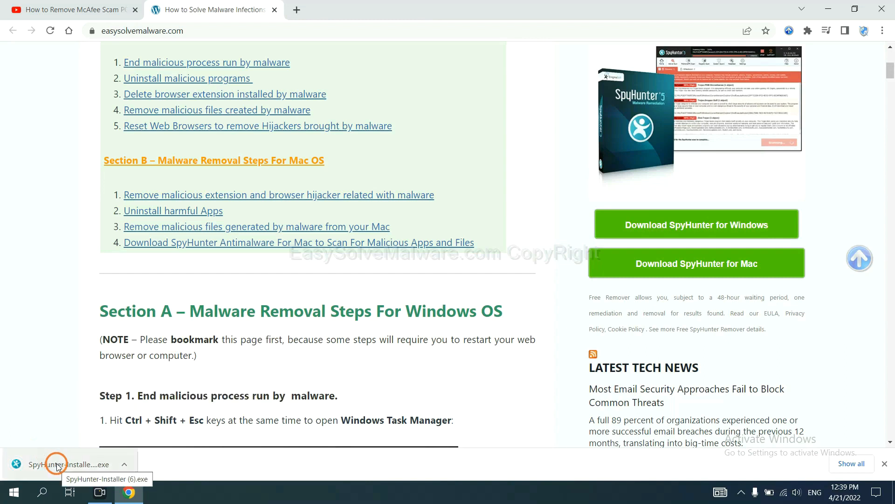
Step: Run the SpyHunter 5 installer in English, accept the EULA and Privacy Policy, and install
click(56, 464)
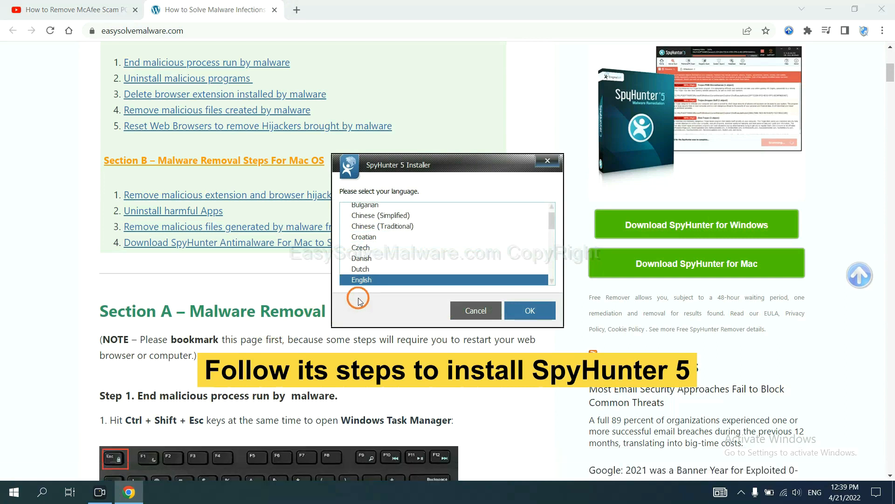
click(529, 310)
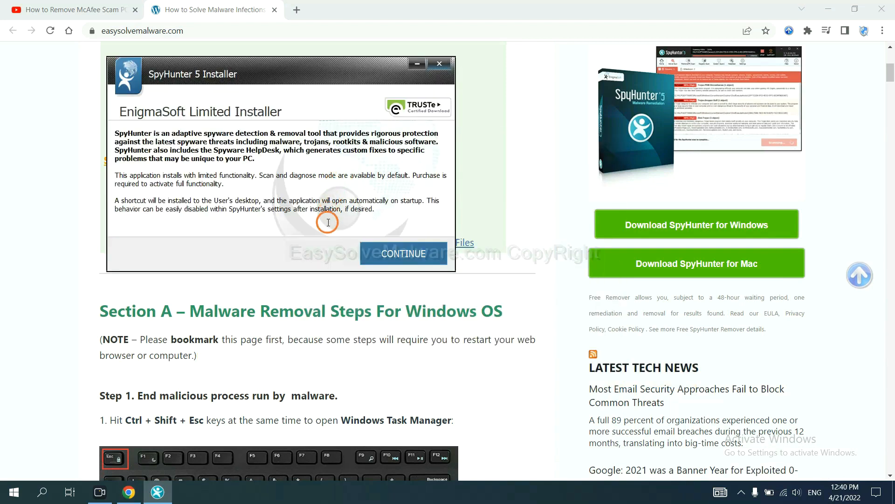
click(403, 254)
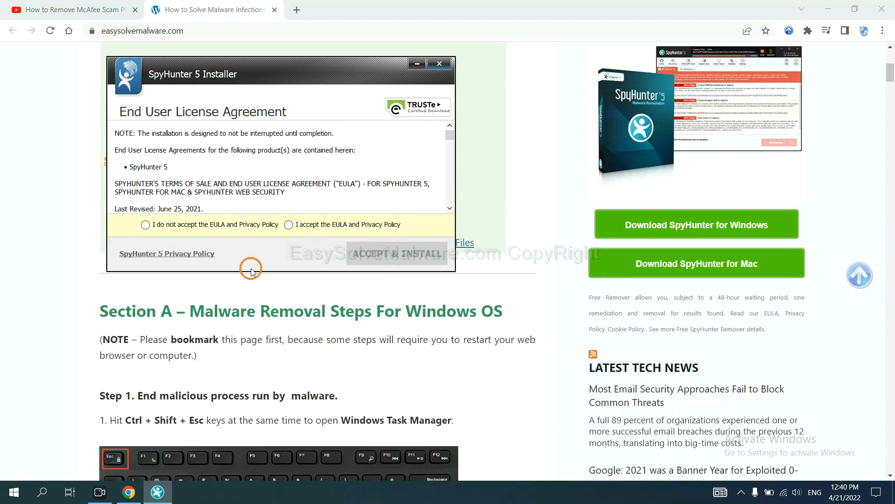
click(289, 224)
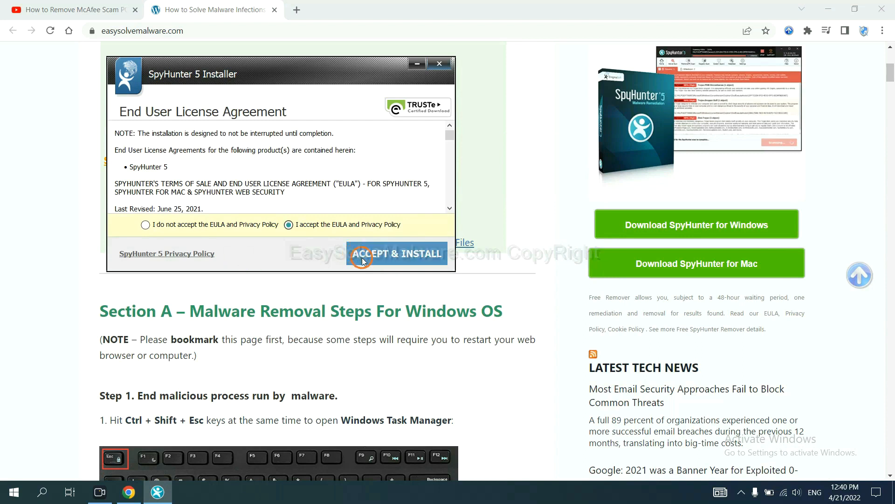
click(397, 253)
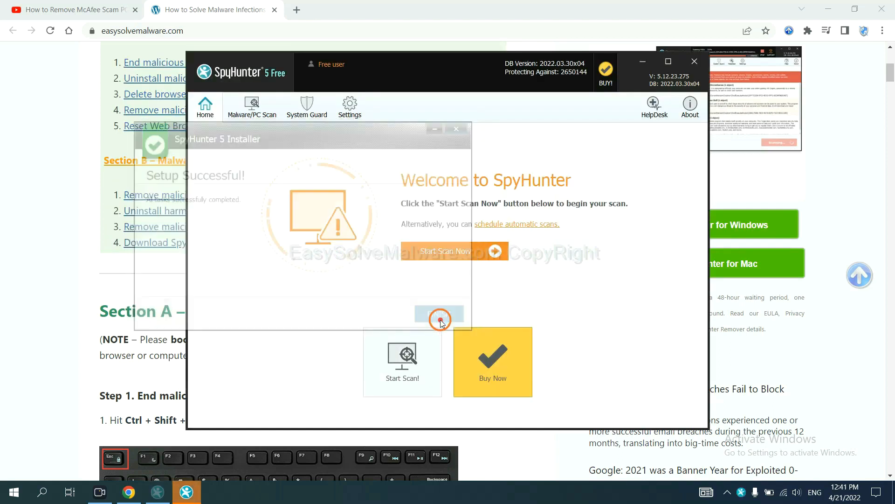
Step: Dismiss the installer, run a SpyHunter scan, and continue past the Unknown Objects list
click(439, 318)
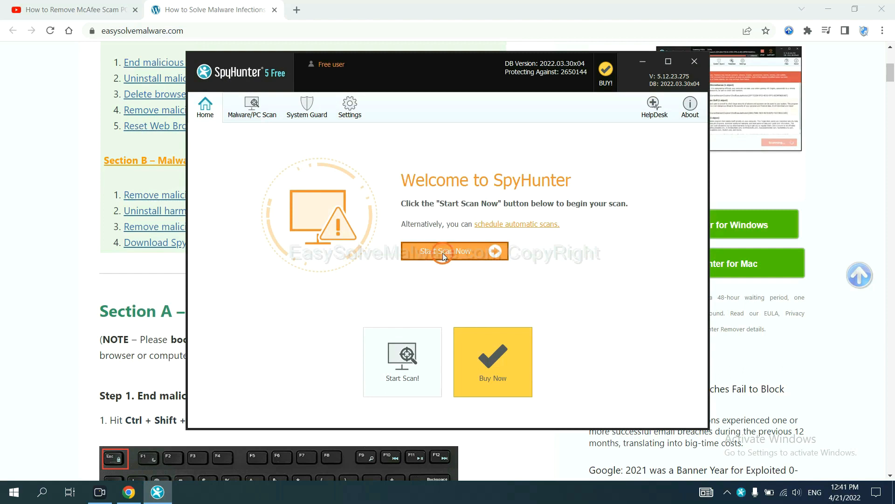
click(445, 251)
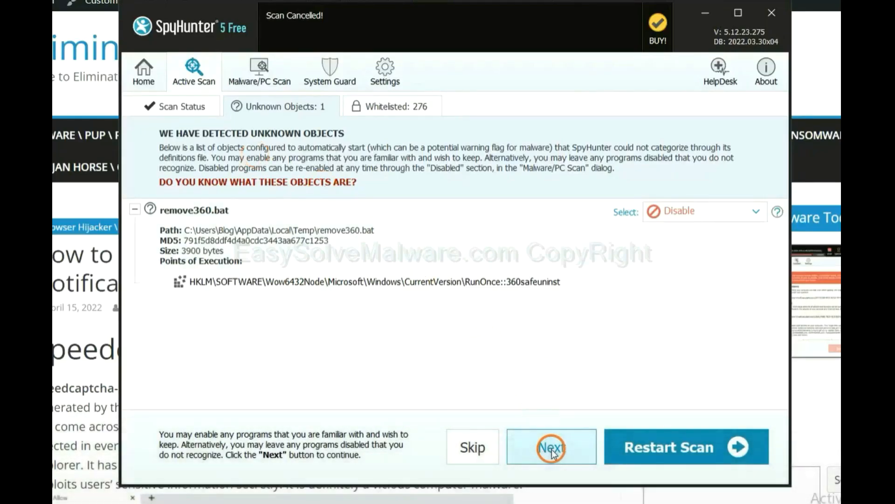
click(549, 447)
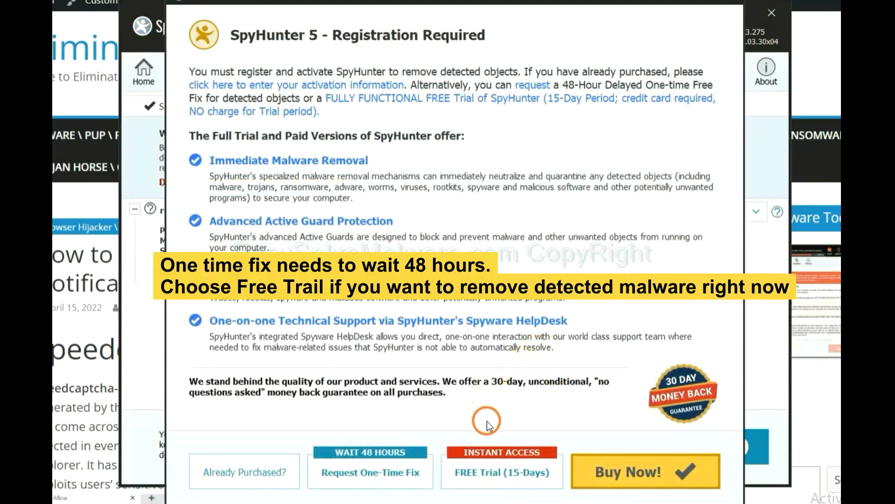
mouse_move(483, 412)
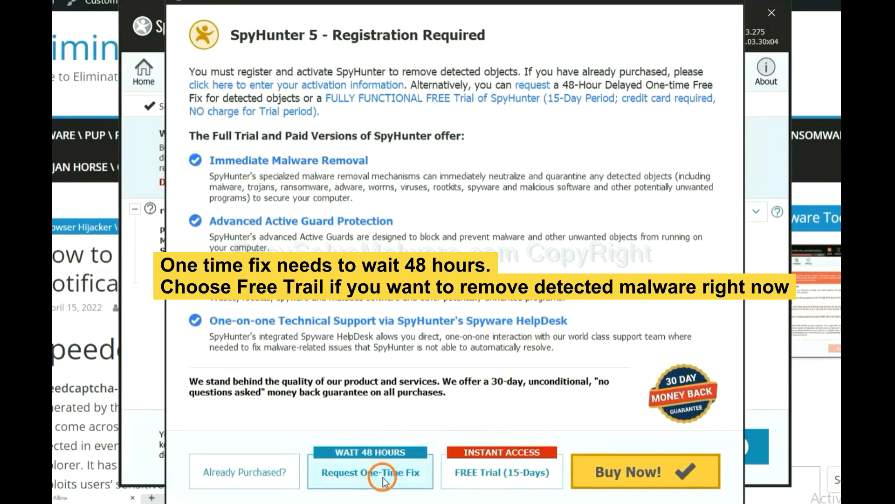
mouse_move(493, 482)
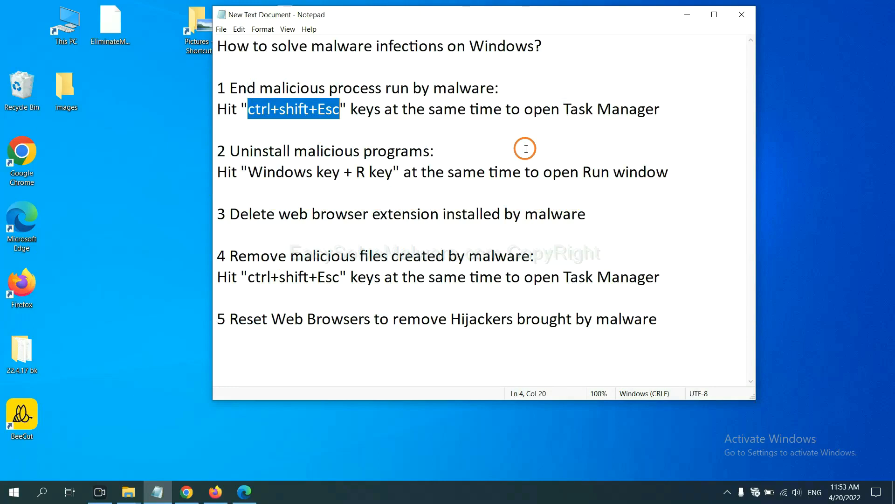
mouse_move(322, 124)
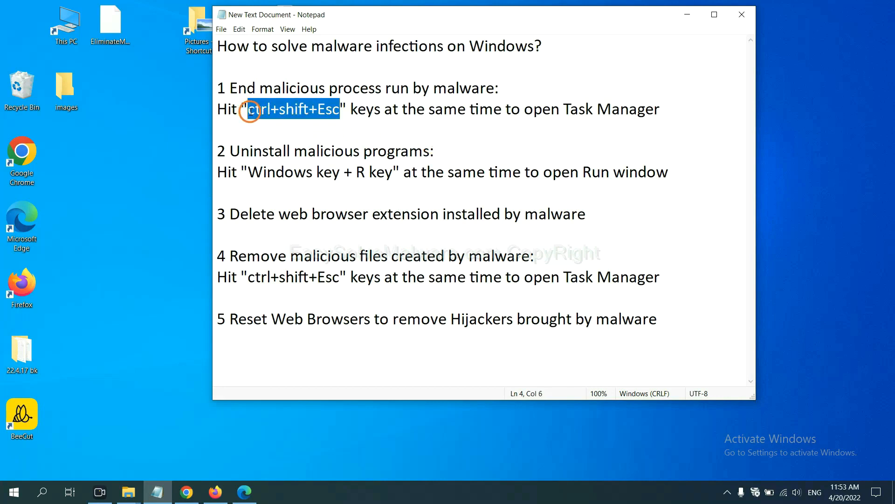
key(ctrl+shift+esc)
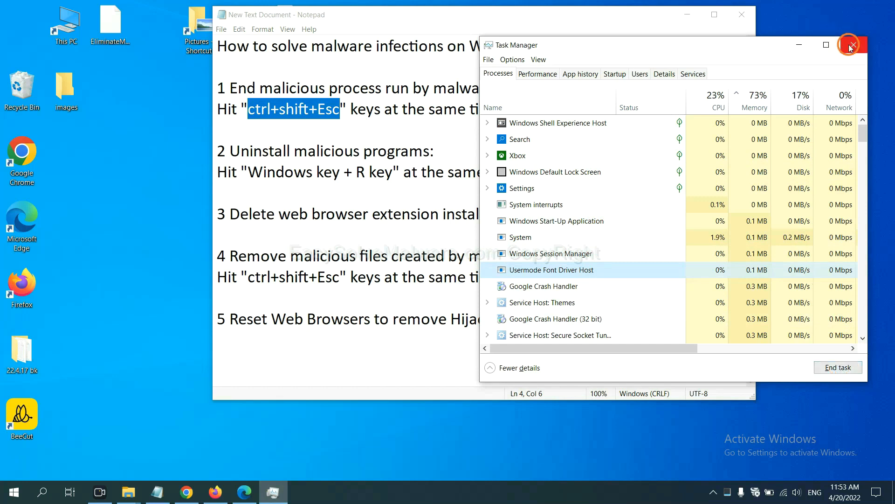
click(850, 47)
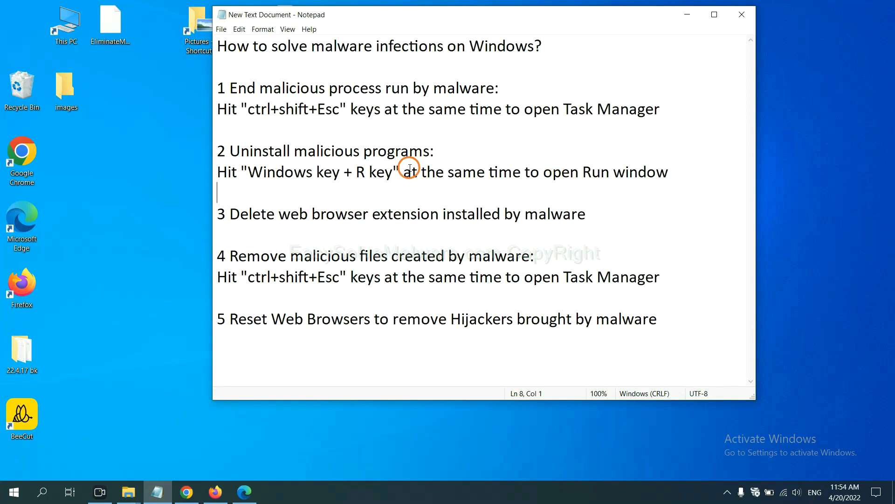
mouse_move(244, 178)
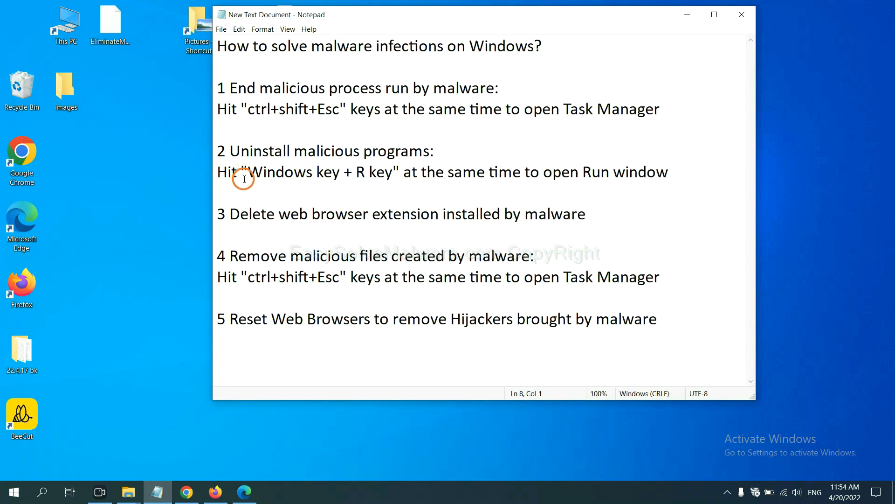
Step: Highlight 'Windows key + R key' in the notes and launch Control Panel via the Run box
drag(247, 172, 385, 172)
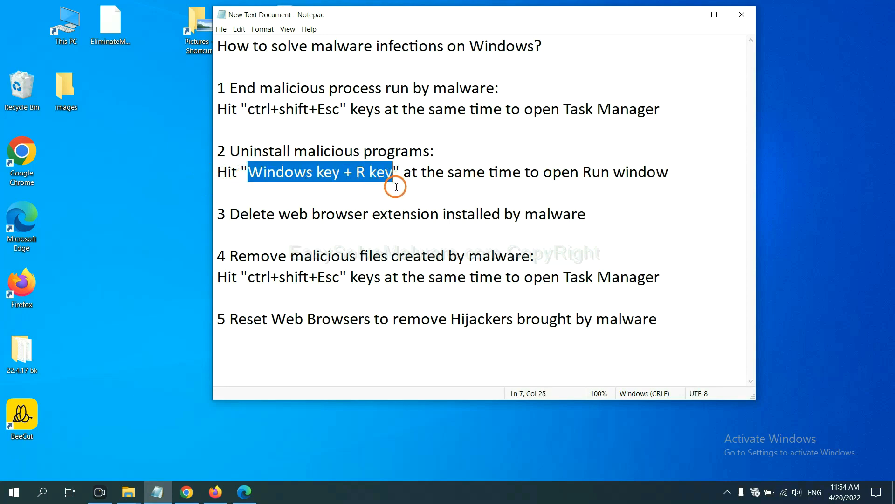
key(win+r)
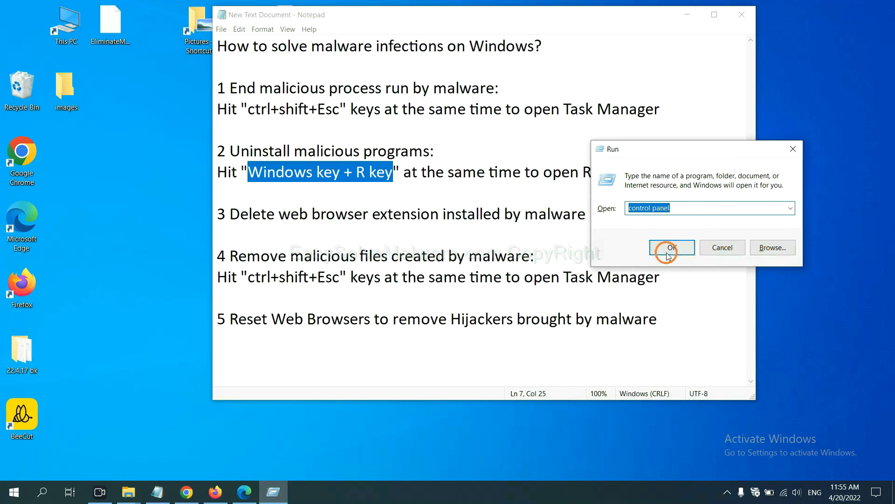
click(671, 246)
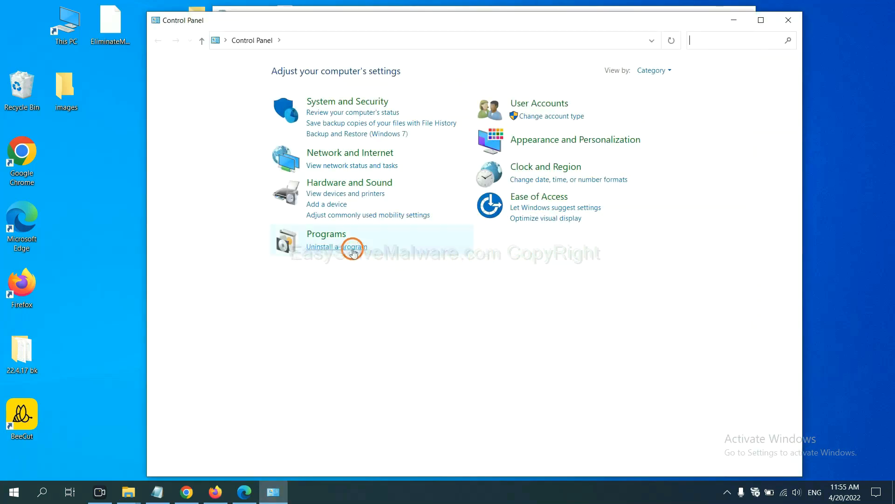
Step: Open installed programs, select Xiph.Org Open Codecs for uninstall, then close the window
click(336, 246)
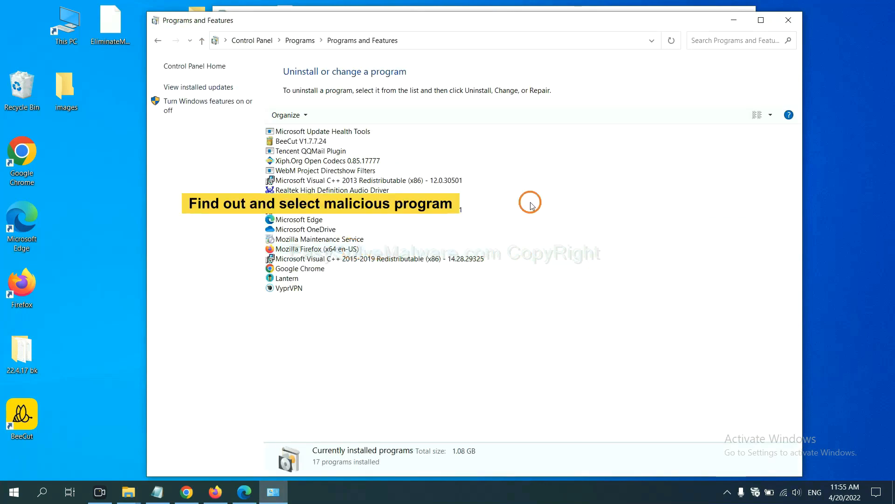
mouse_move(535, 198)
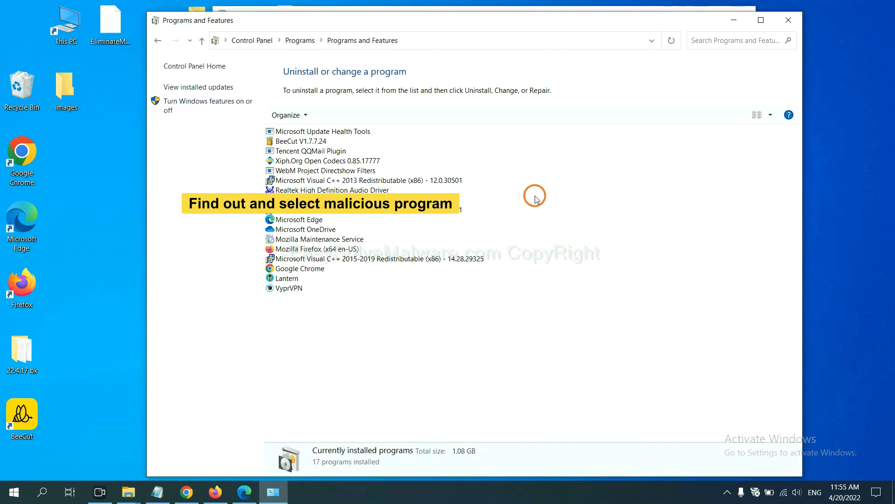
mouse_move(542, 191)
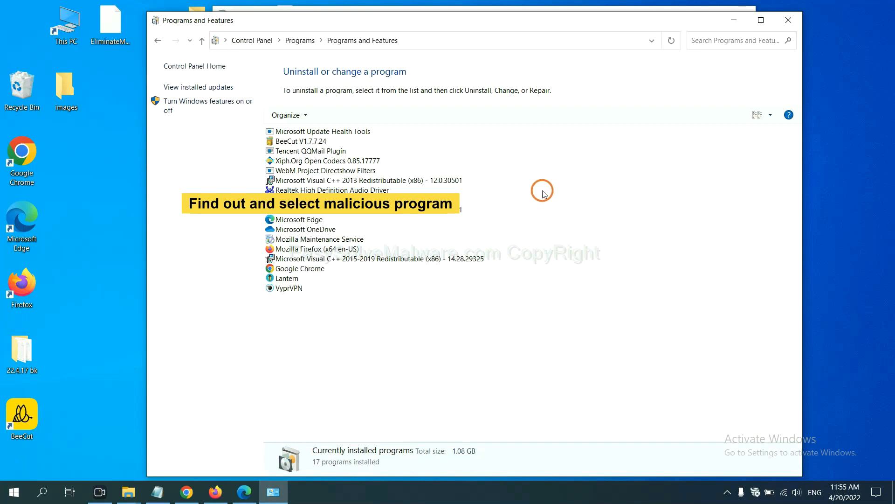
click(320, 160)
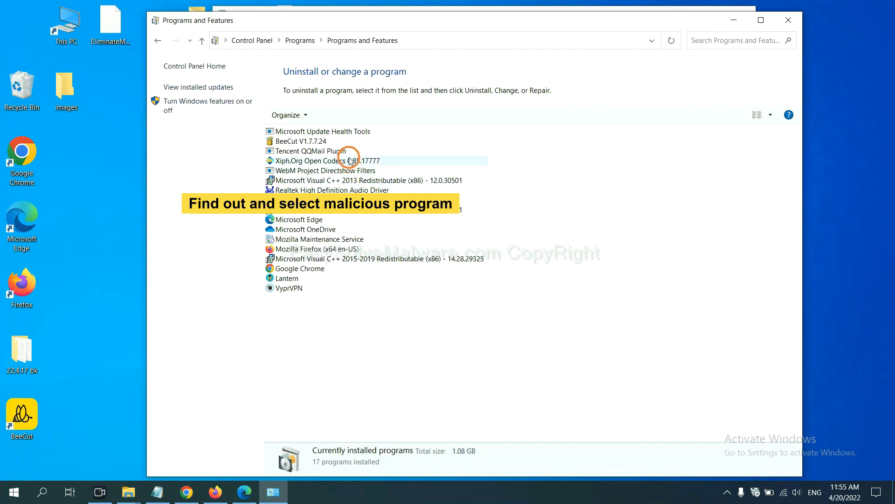
click(326, 161)
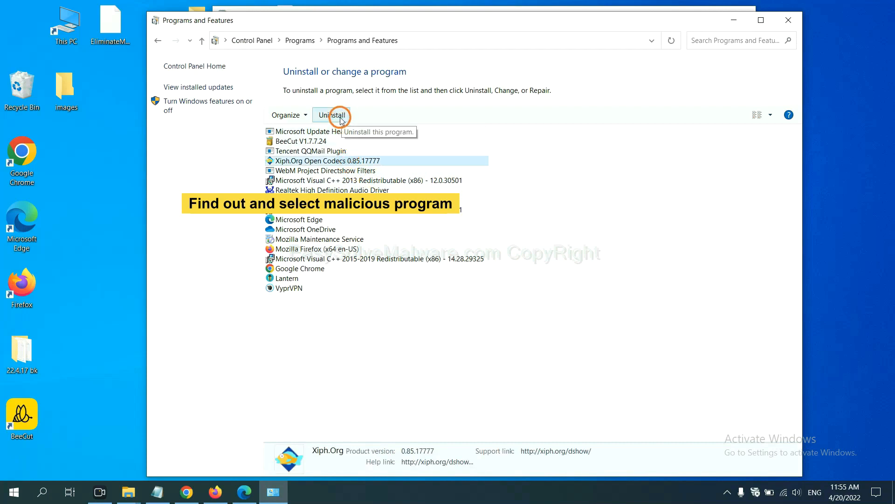
mouse_move(789, 20)
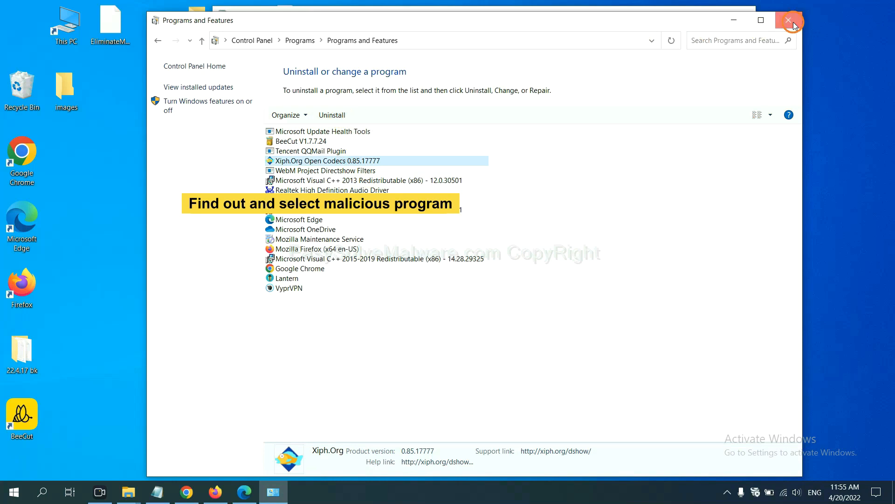
click(791, 20)
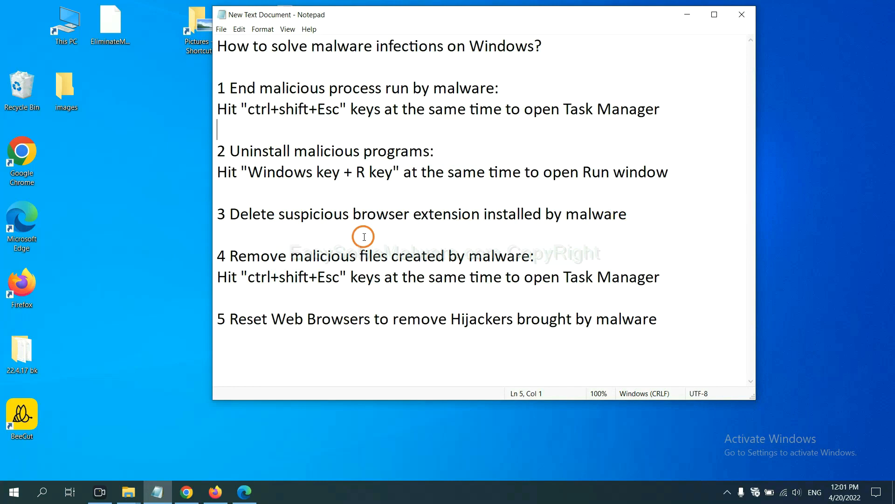
mouse_move(274, 356)
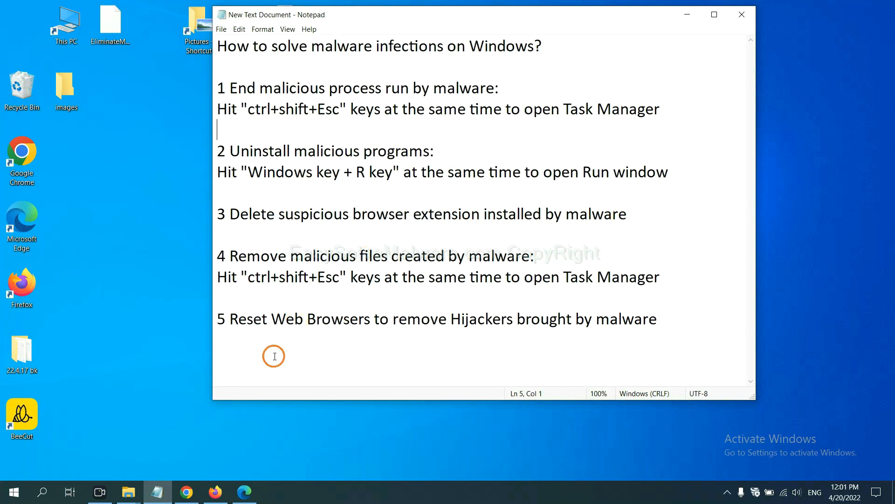
Step: Switch to Chrome and open More tools > Extensions to show Scroll To Top
click(185, 491)
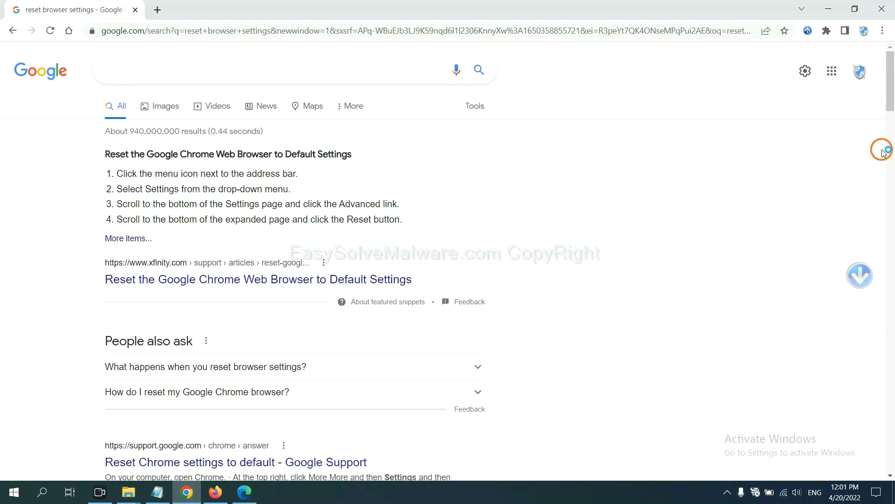
click(880, 31)
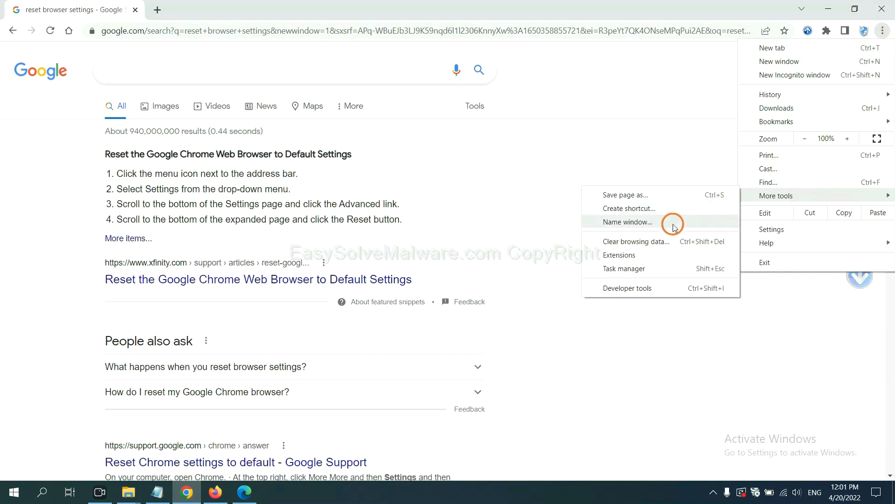
click(619, 255)
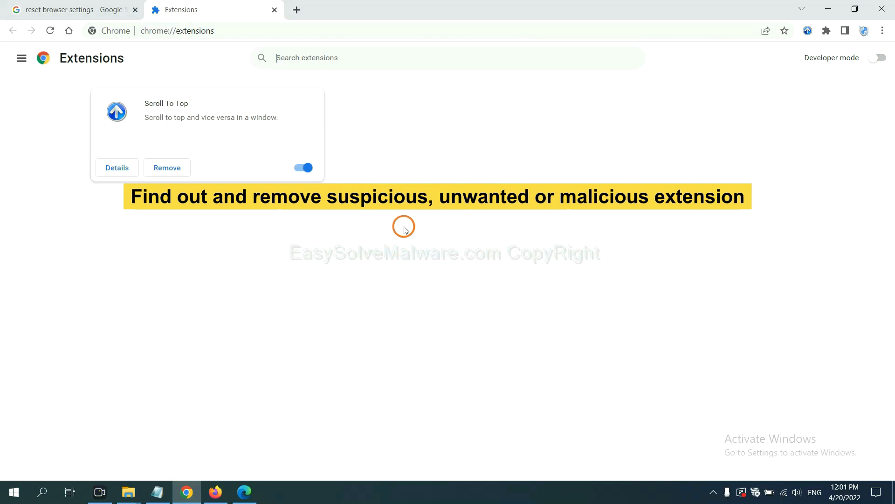
mouse_move(171, 171)
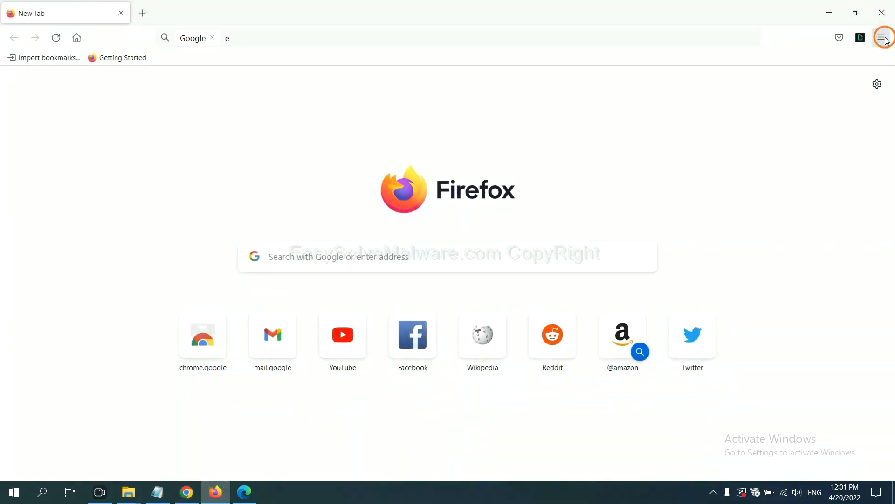
Step: Open Firefox's Add-ons and themes and show the options menu for GIPHY for Firefox
click(881, 38)
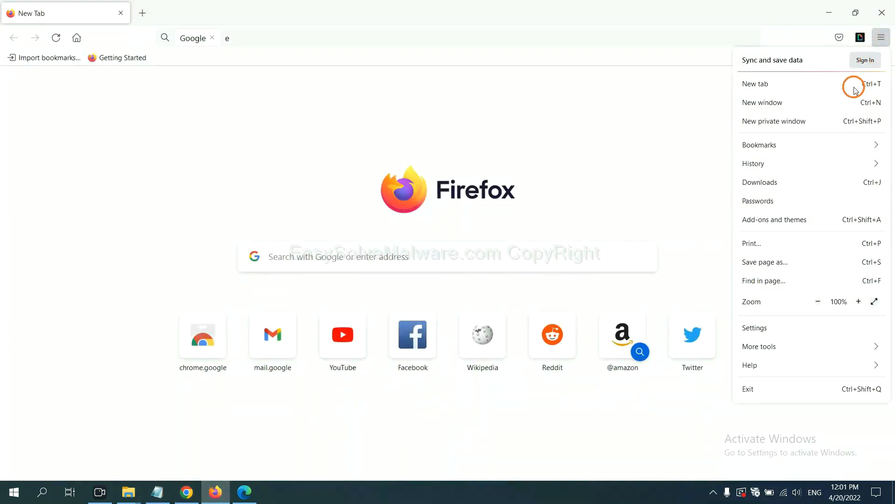
mouse_move(785, 201)
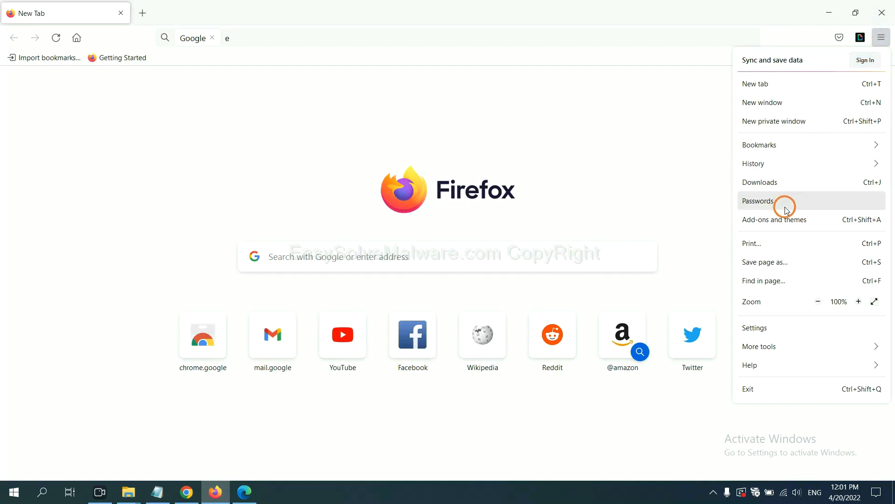
mouse_move(783, 223)
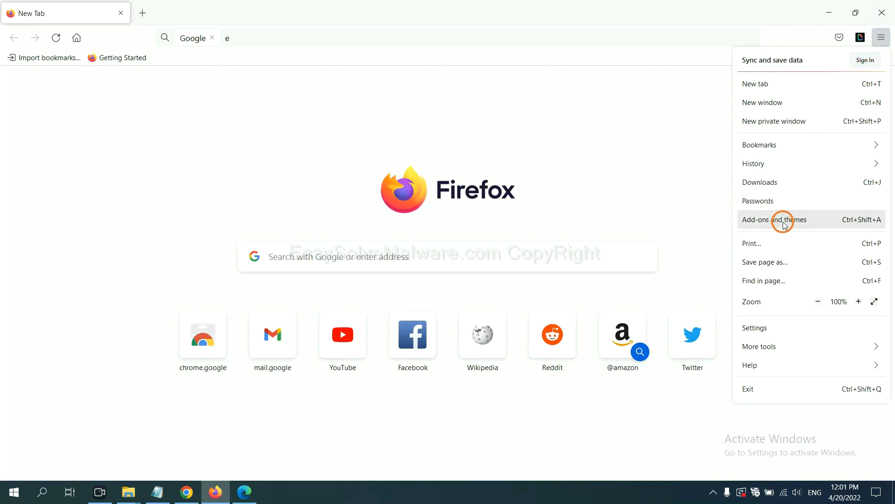
click(774, 220)
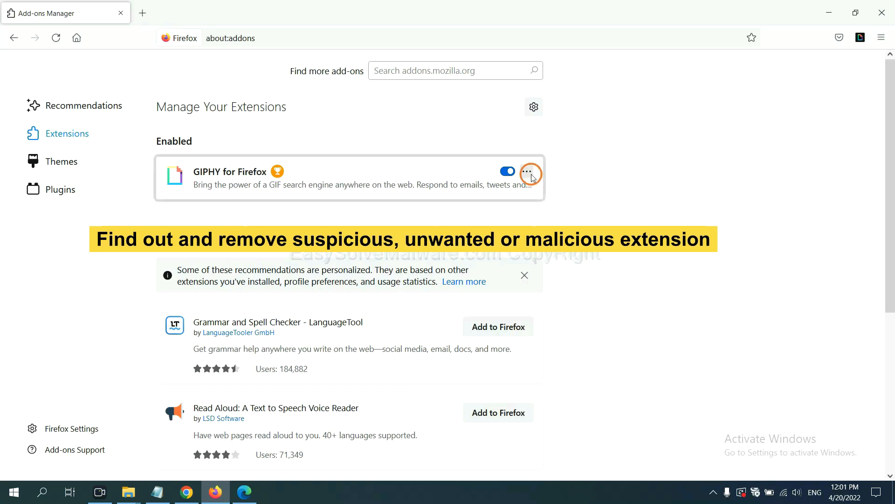
click(526, 172)
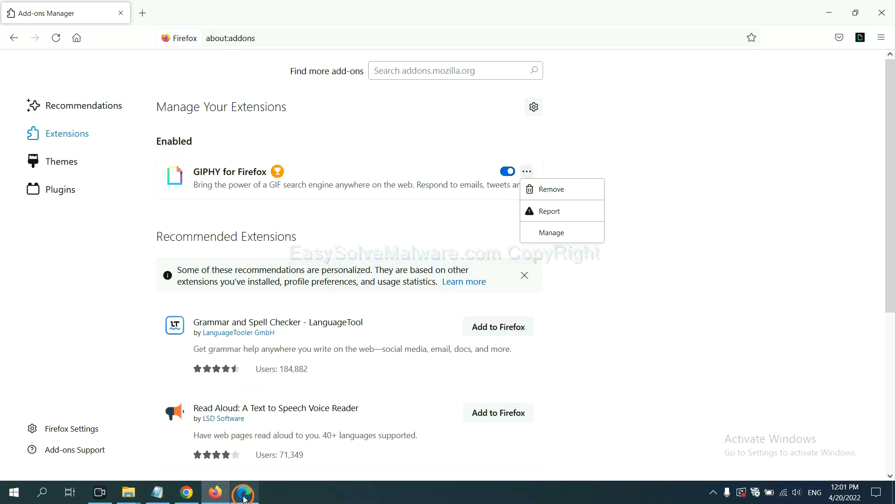
Step: Open Edge's extension management page and remove ArcVpn Free Fast VPN Proxy
click(243, 491)
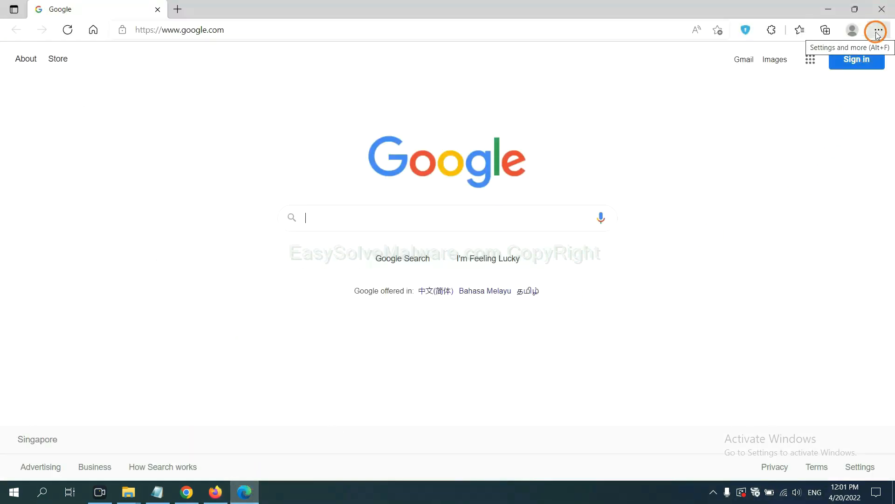
click(877, 30)
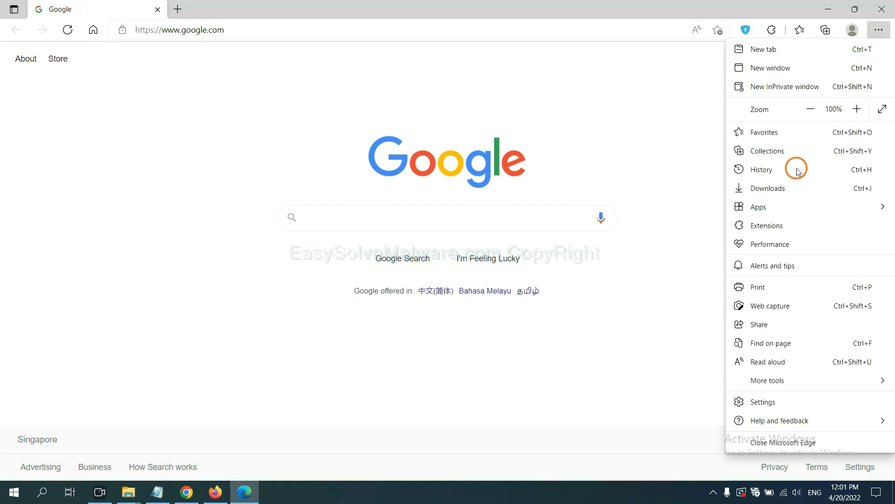
mouse_move(770, 224)
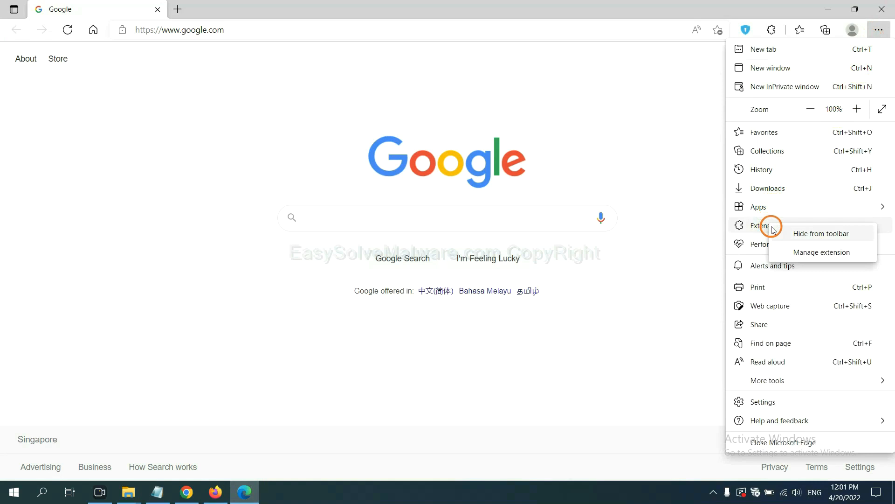
mouse_move(822, 252)
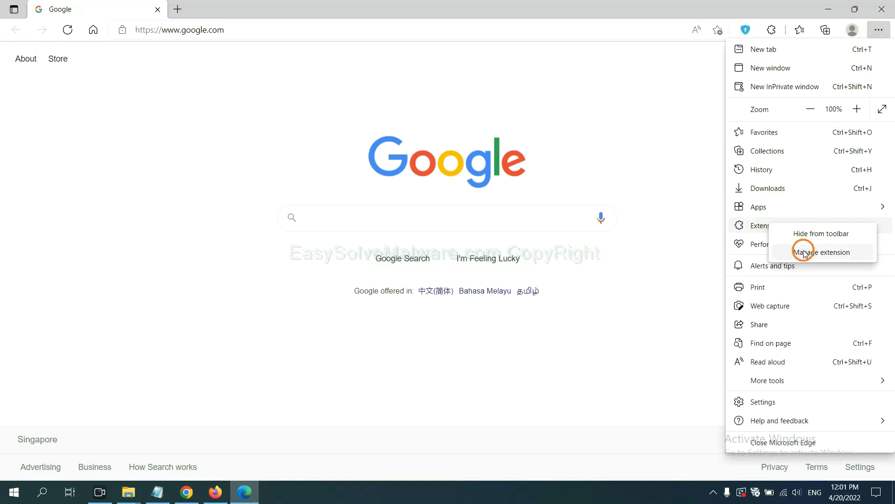
click(821, 252)
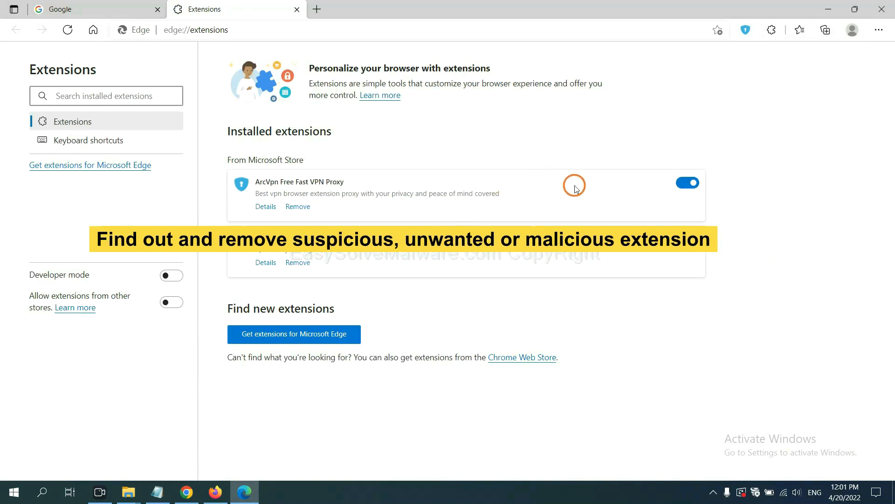
mouse_move(371, 222)
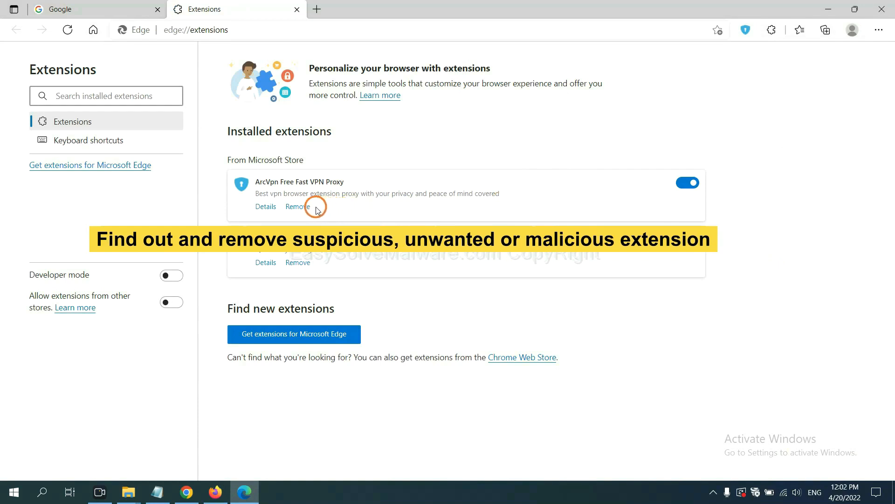
click(297, 206)
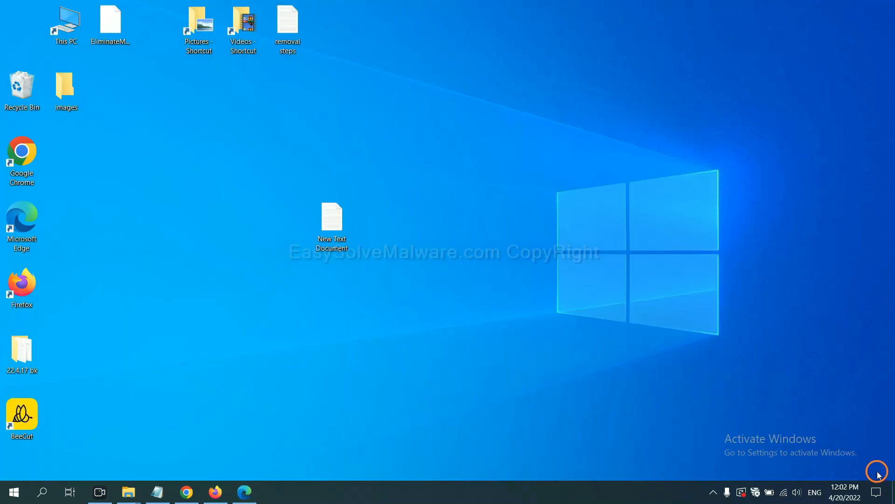
Step: Reopen the New Text Document removal notes and bring up the Run box
double_click(331, 221)
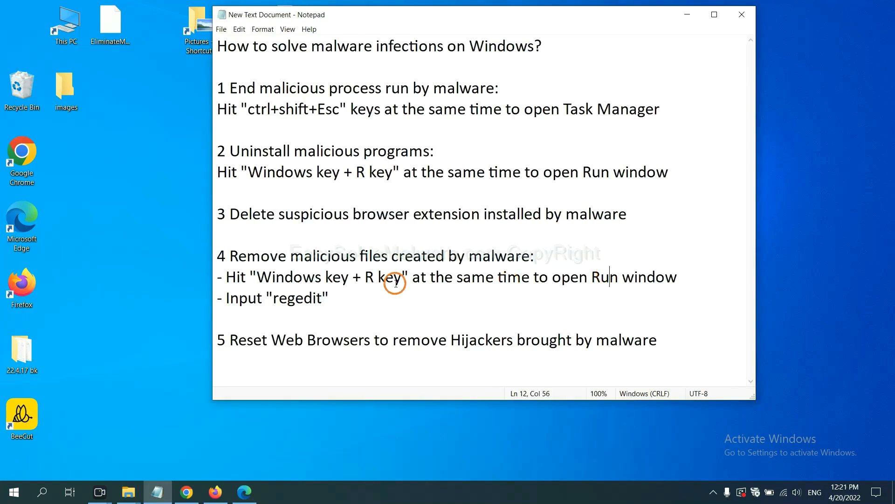
mouse_move(275, 282)
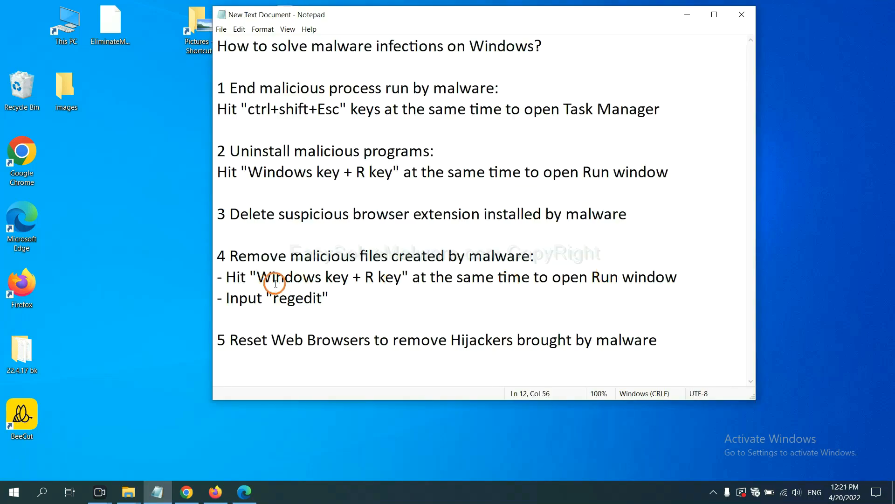
mouse_move(387, 256)
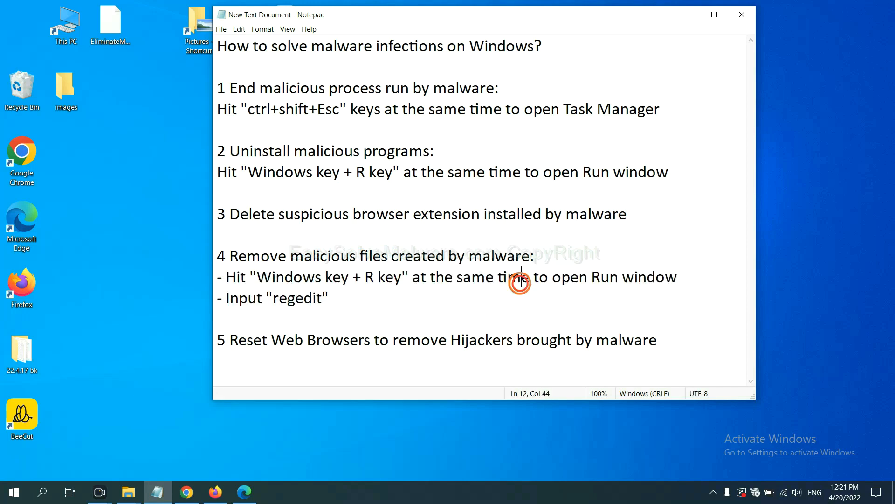
key(win+r)
text(regedit)
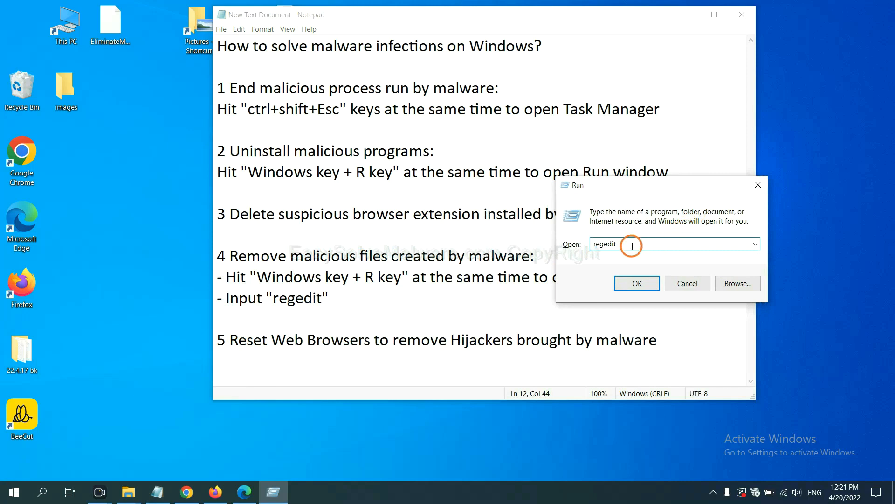
Step: Launch regedit and use Edit > Find on 'be' to reach the BeeCut.exe value
click(636, 283)
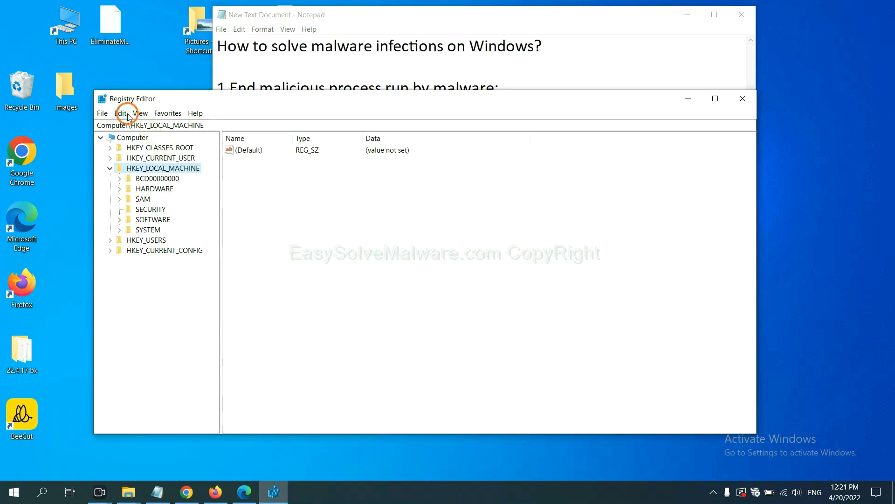
click(119, 112)
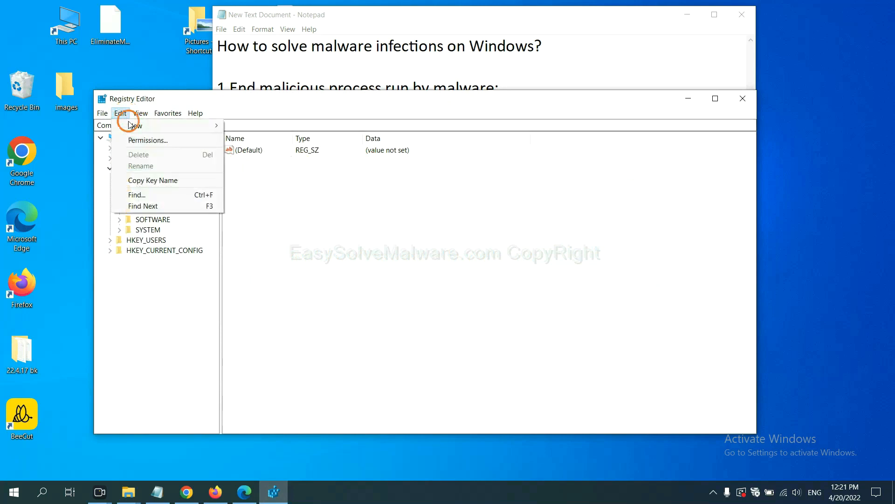
mouse_move(158, 195)
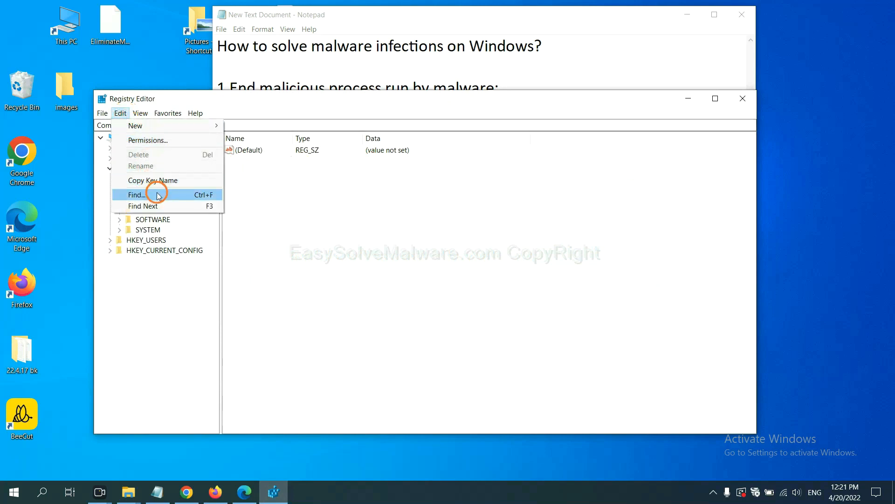
click(136, 195)
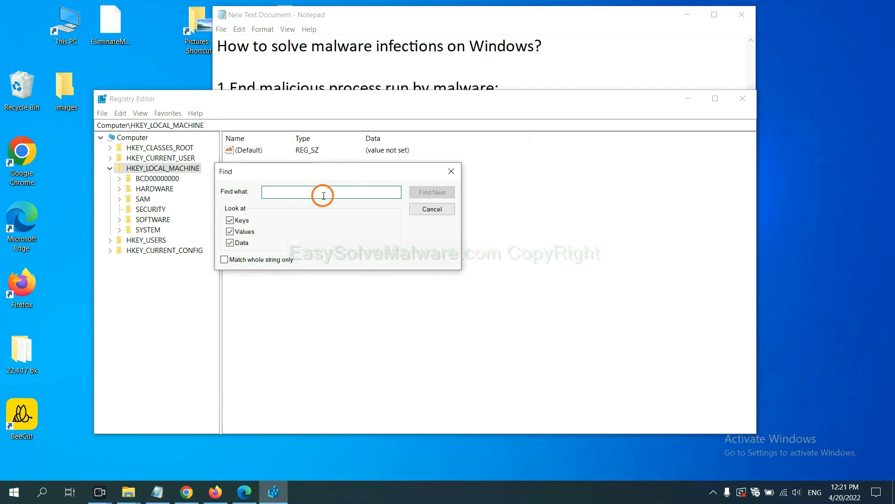
text(Input the name of malware)
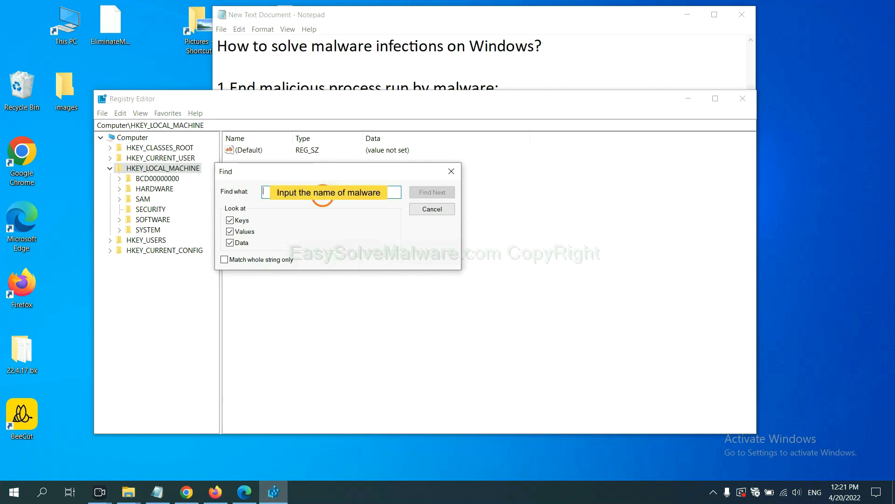
text(be)
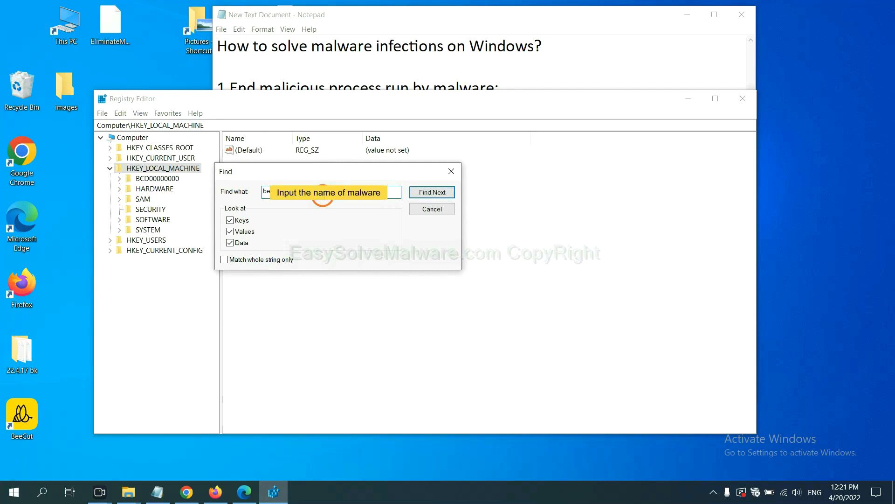
click(432, 192)
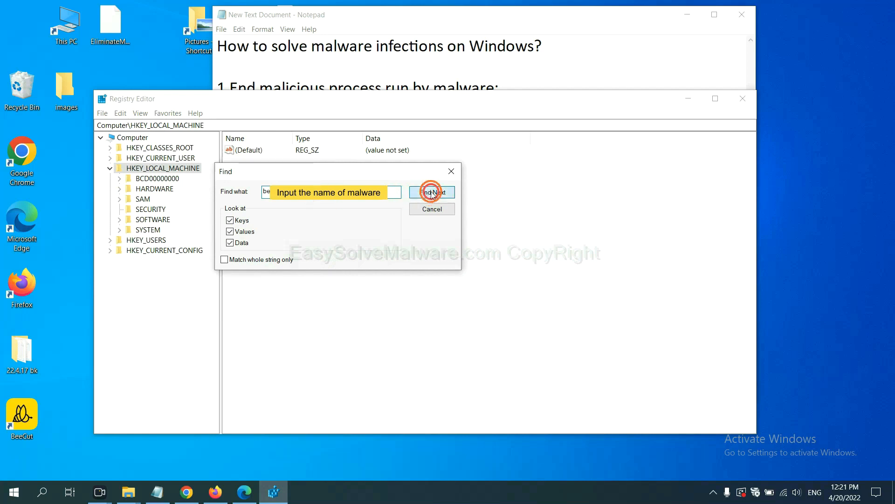
click(431, 191)
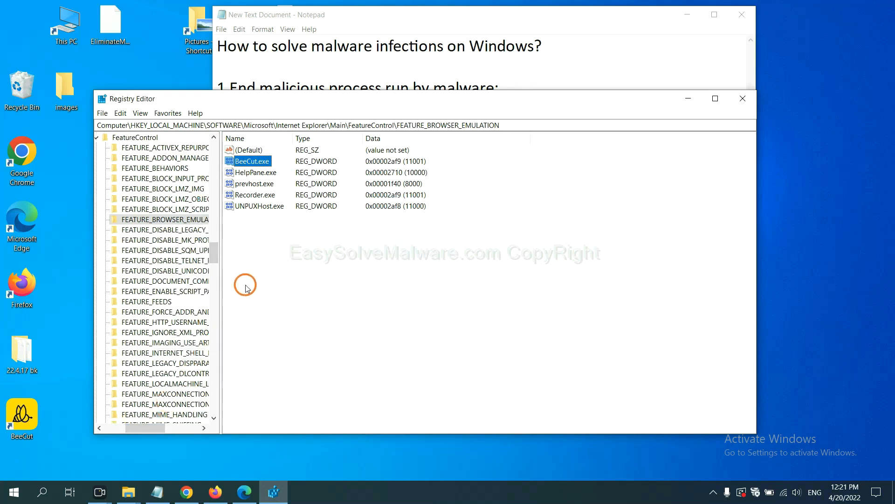
right_click(180, 220)
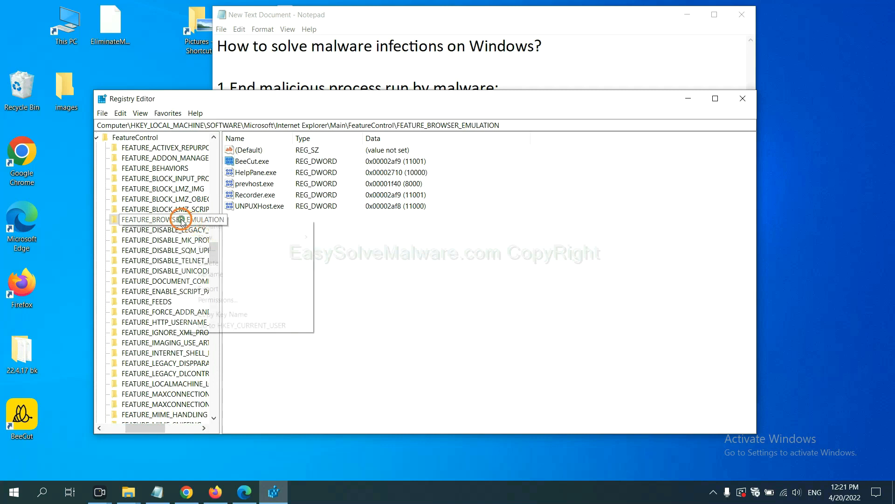
right_click(183, 219)
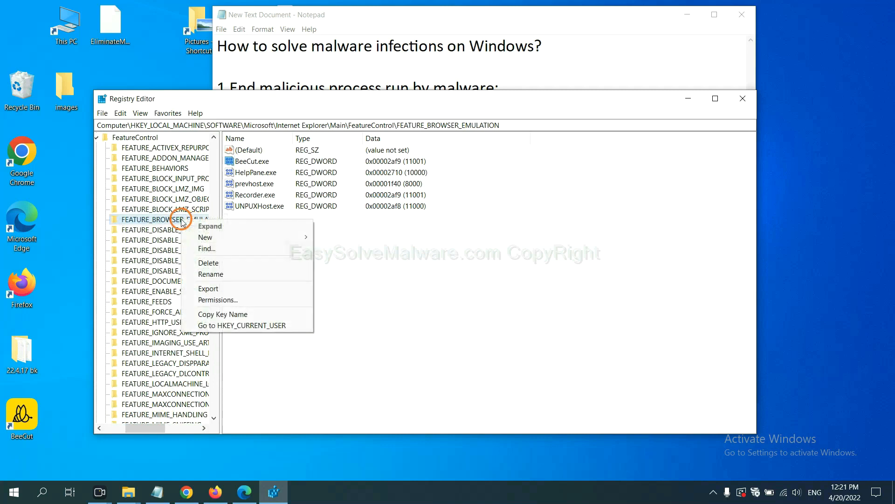
mouse_move(211, 263)
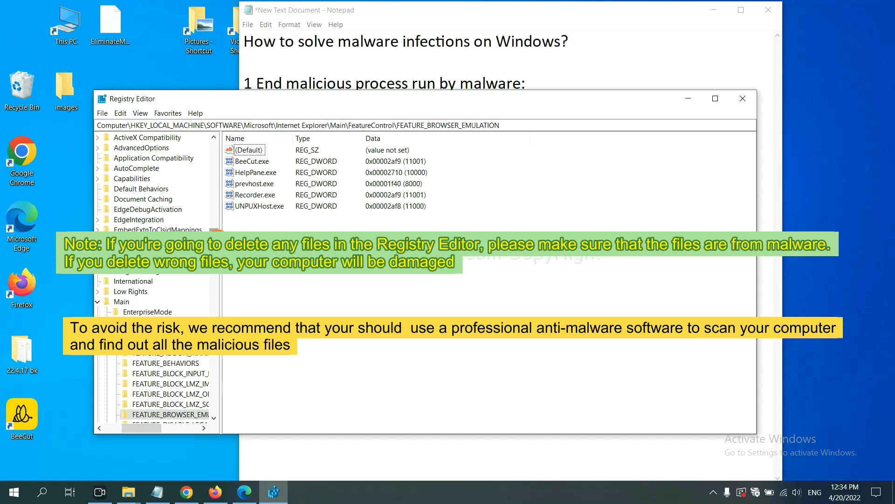
click(312, 284)
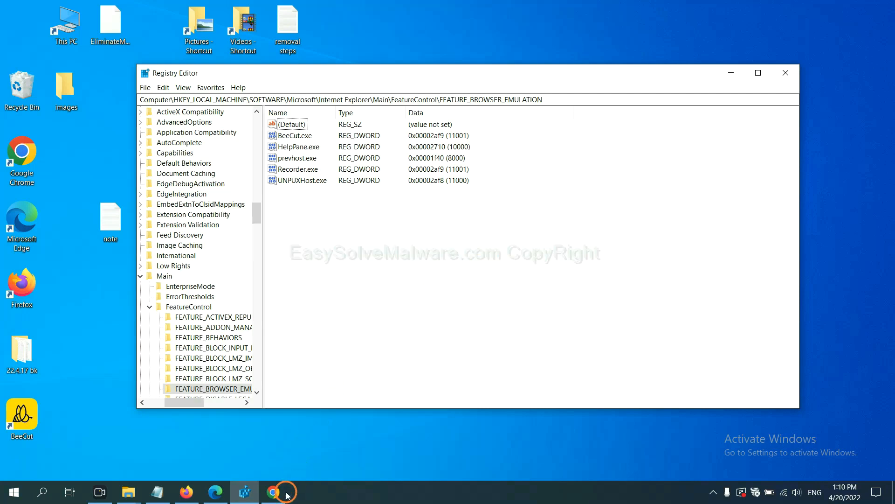
Step: Bring up the EasySolveMalware.com guide in Chrome and scroll down to its Quick Menu
click(274, 492)
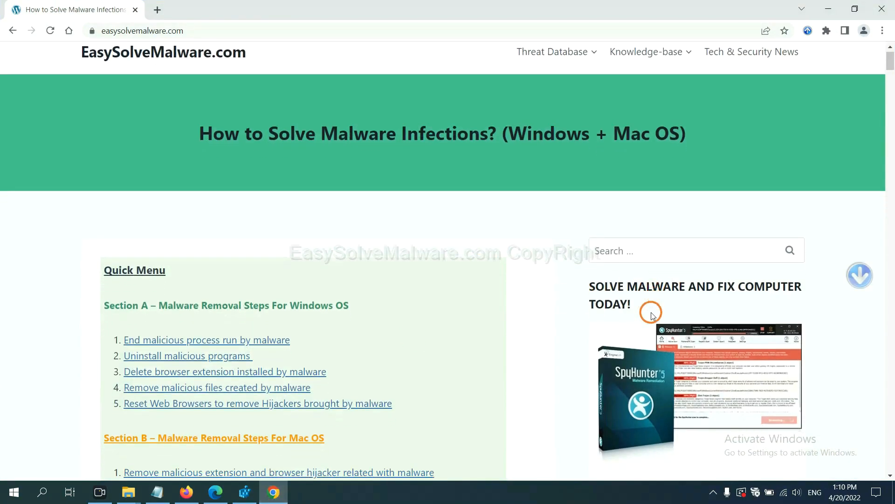
scroll(down, 3)
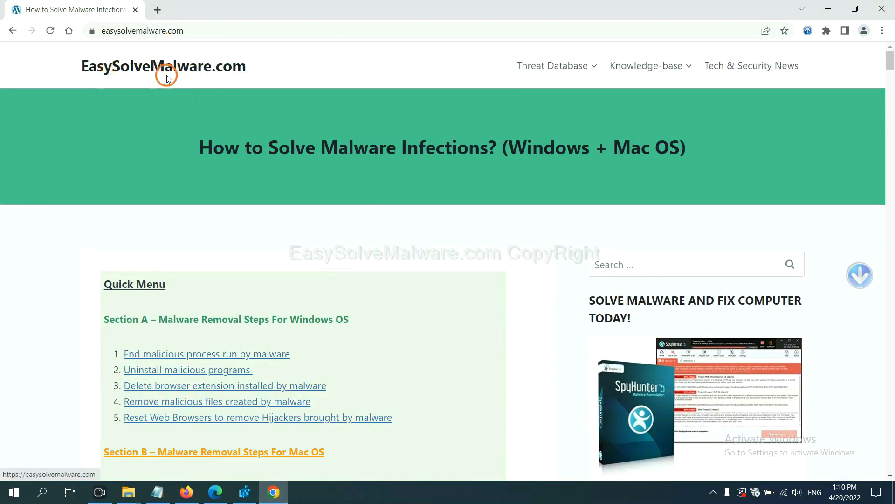
scroll(down, 3)
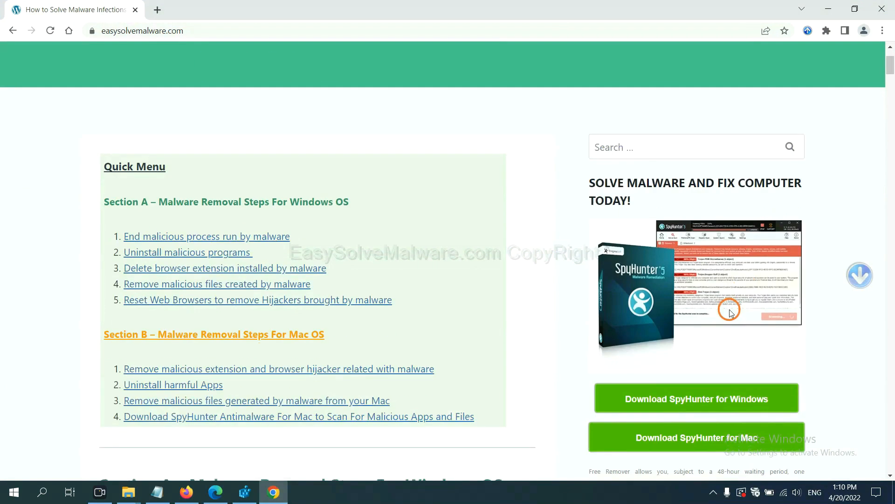
scroll(down, 3)
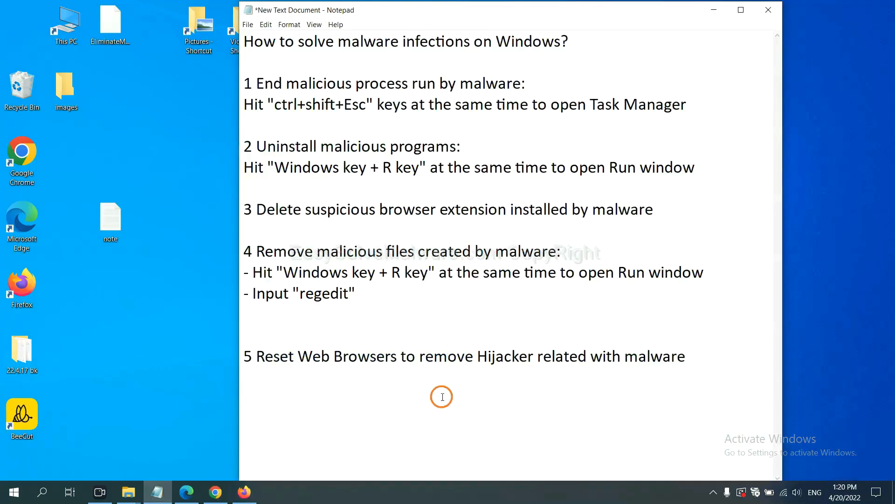
Step: In Chrome Settings, search 'reset' and choose Restore settings to their original defaults
click(450, 356)
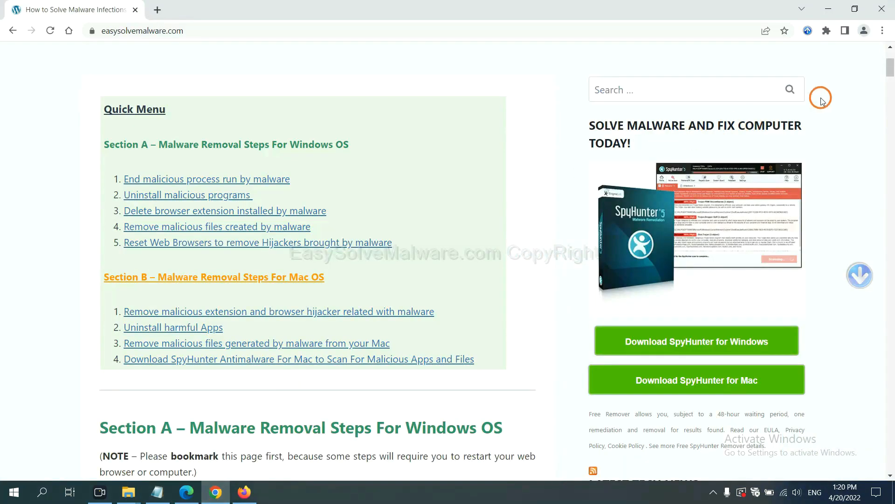
click(885, 31)
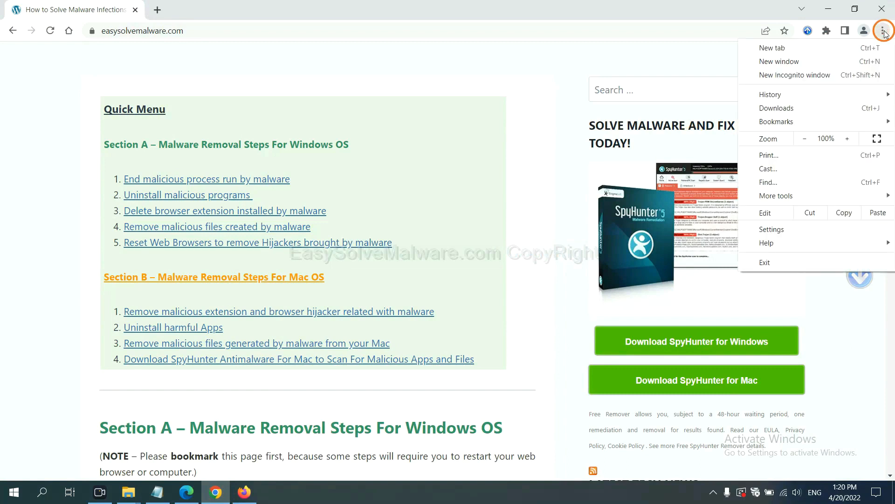
click(784, 224)
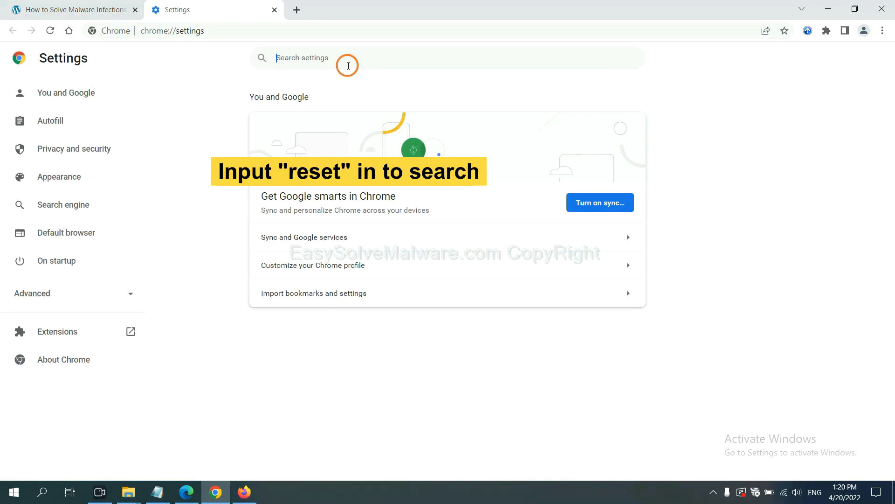
text(reset)
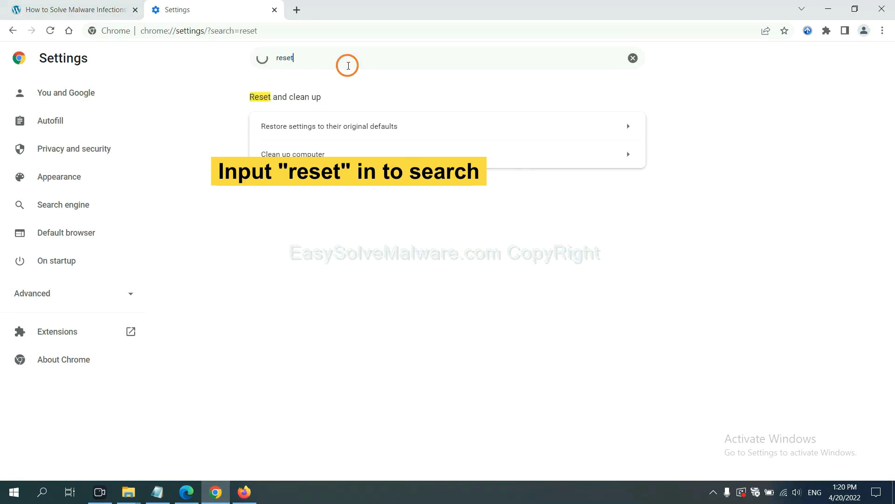
click(328, 126)
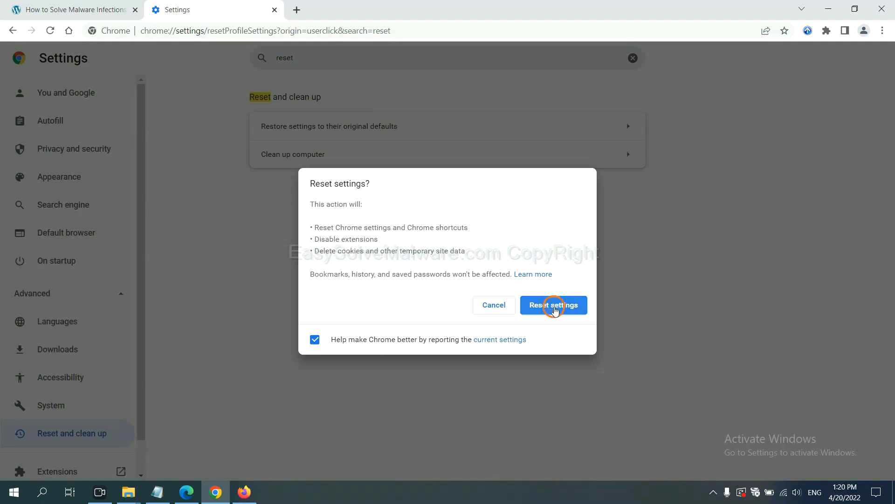
mouse_move(253, 445)
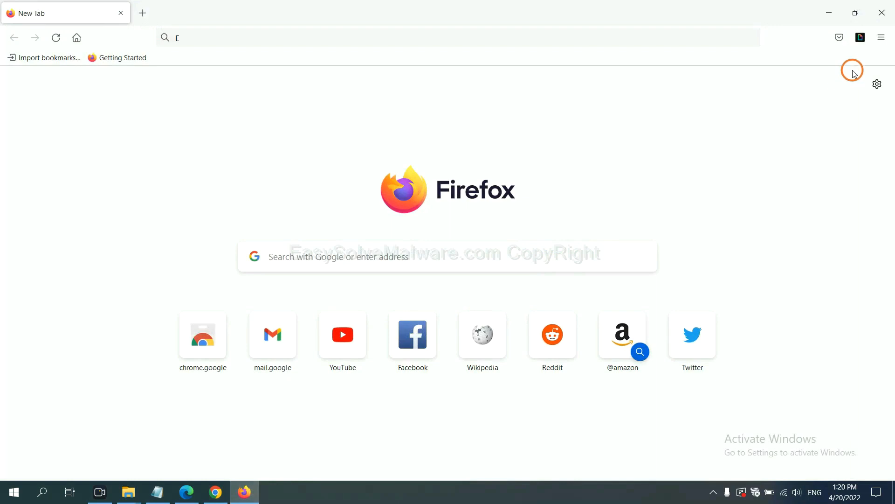
Step: Go to Firefox Help > More troubleshooting information and start Refresh Firefox
click(881, 38)
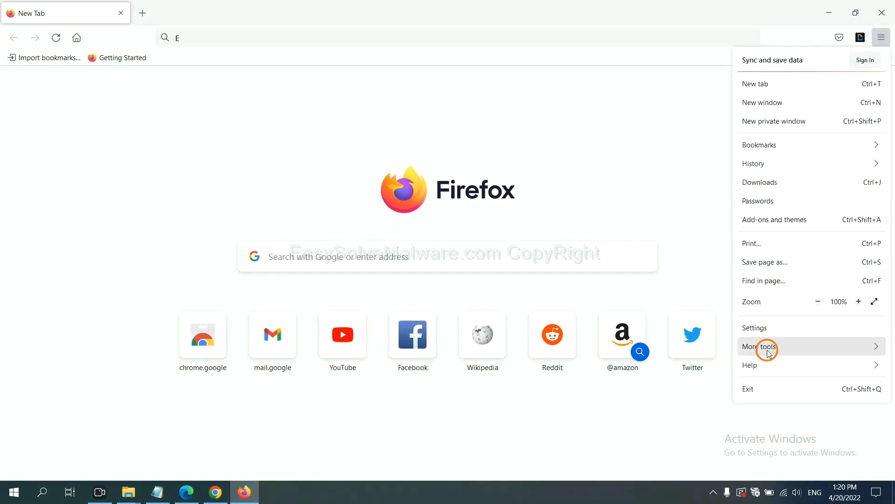
click(750, 364)
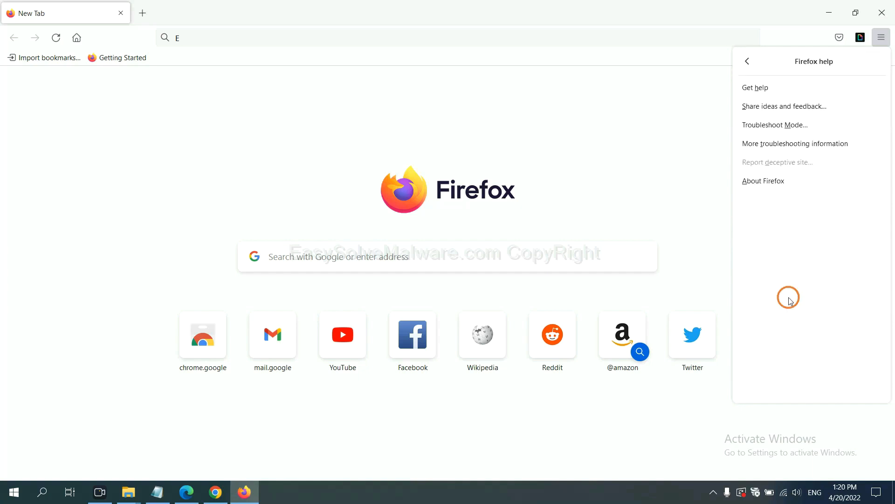
mouse_move(795, 143)
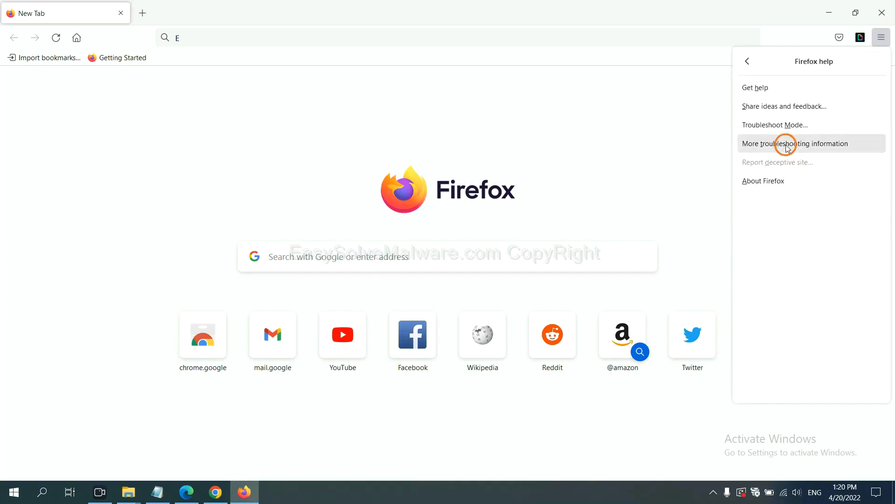
click(795, 143)
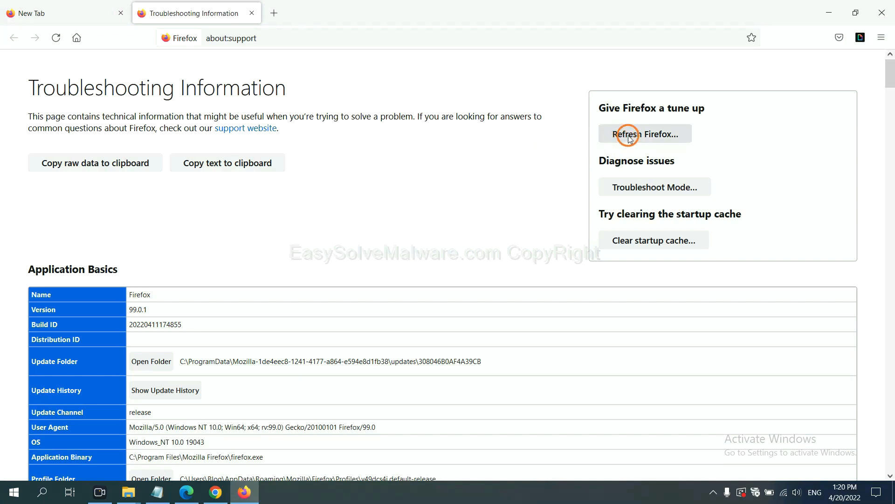
click(644, 134)
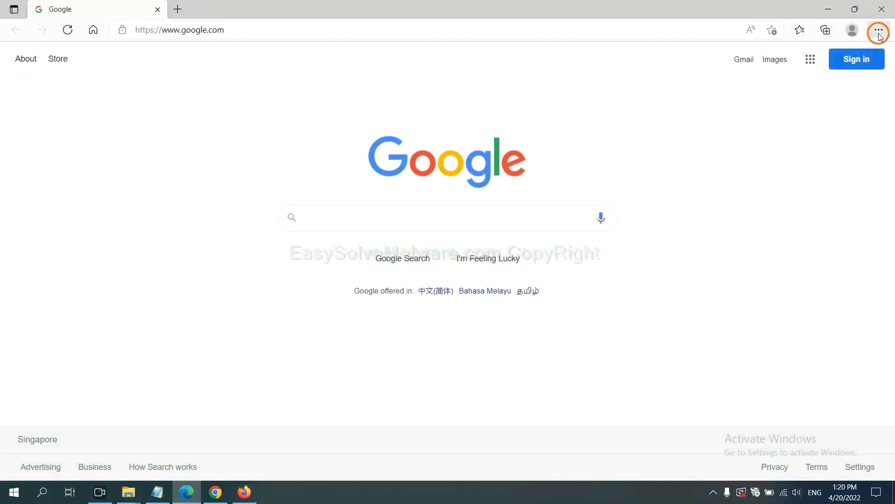
Step: In Edge Settings, search 'reset' and choose Restore settings to their default values
click(879, 30)
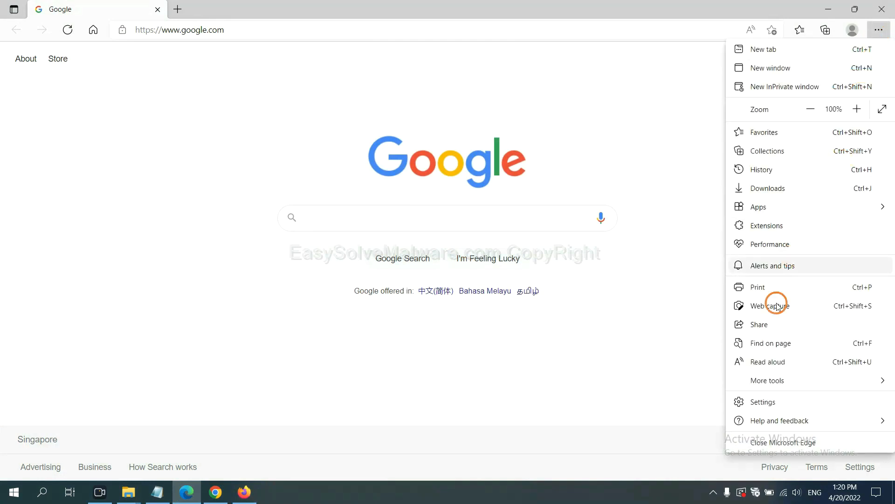
click(762, 401)
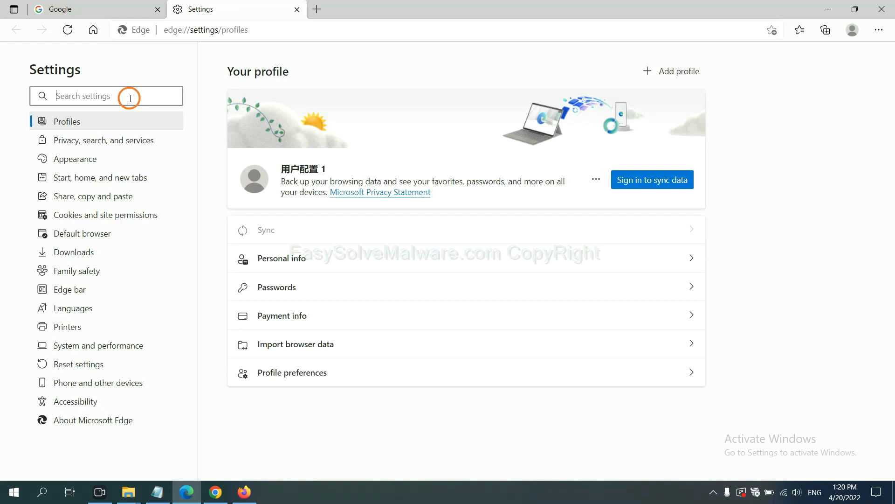
text(reset)
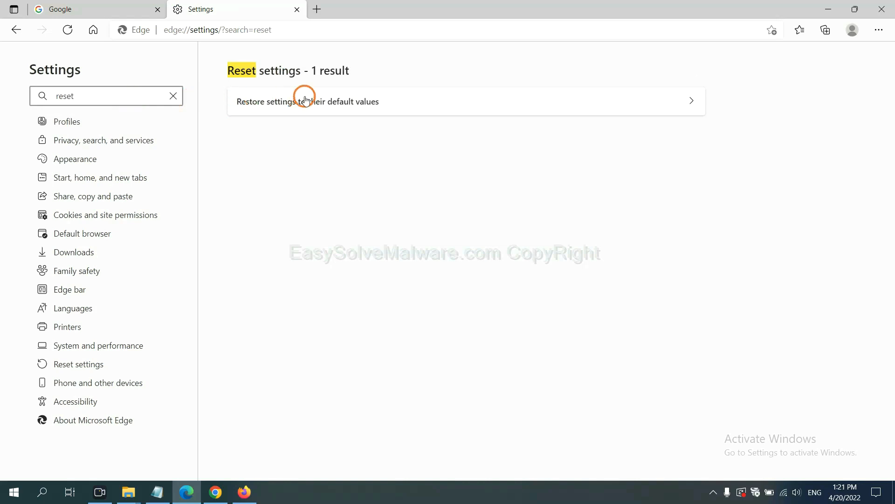
click(308, 102)
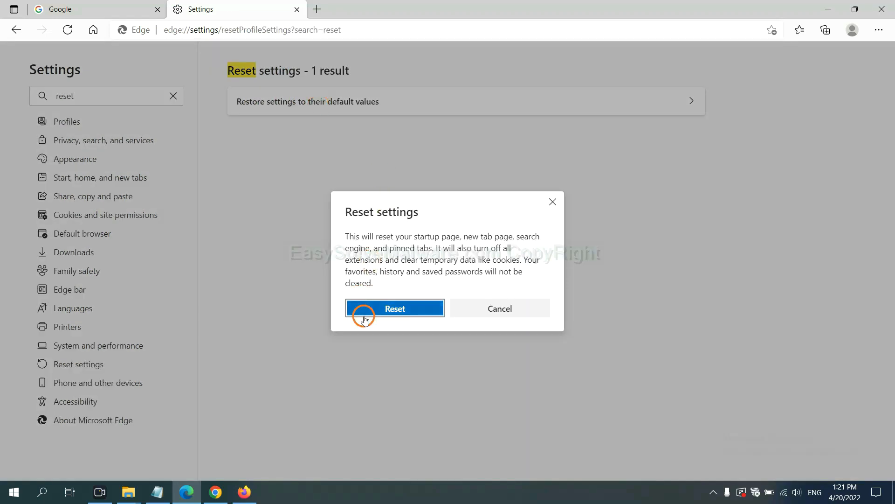